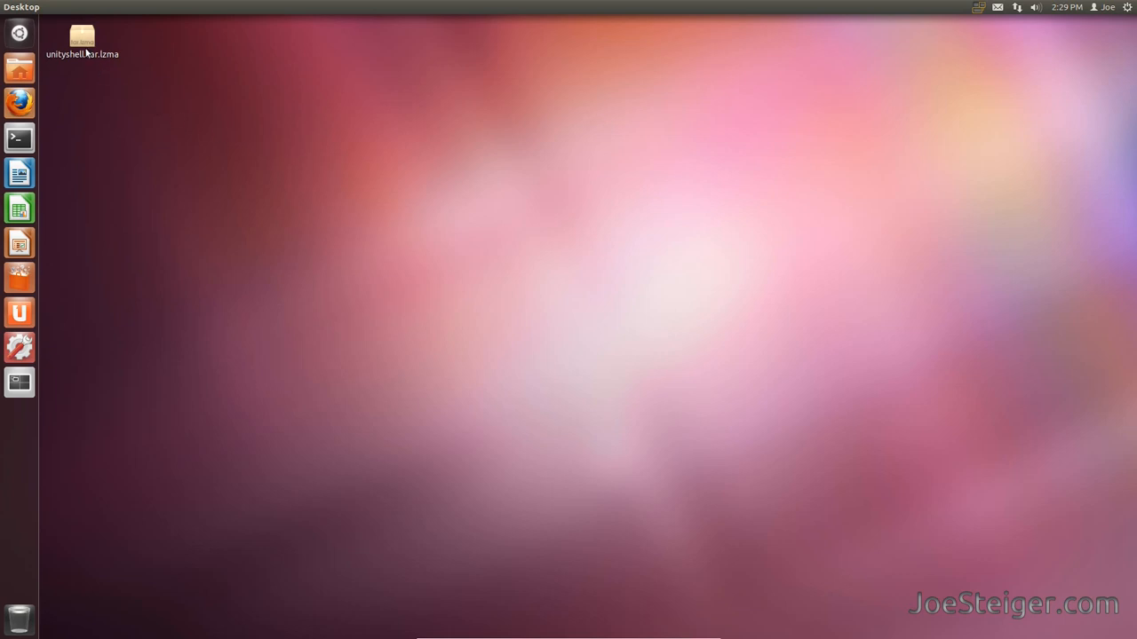
Step: Select the unityshell archive on the desktop, then install lzma with sudo apt-get in Terminal
left_click(81, 40)
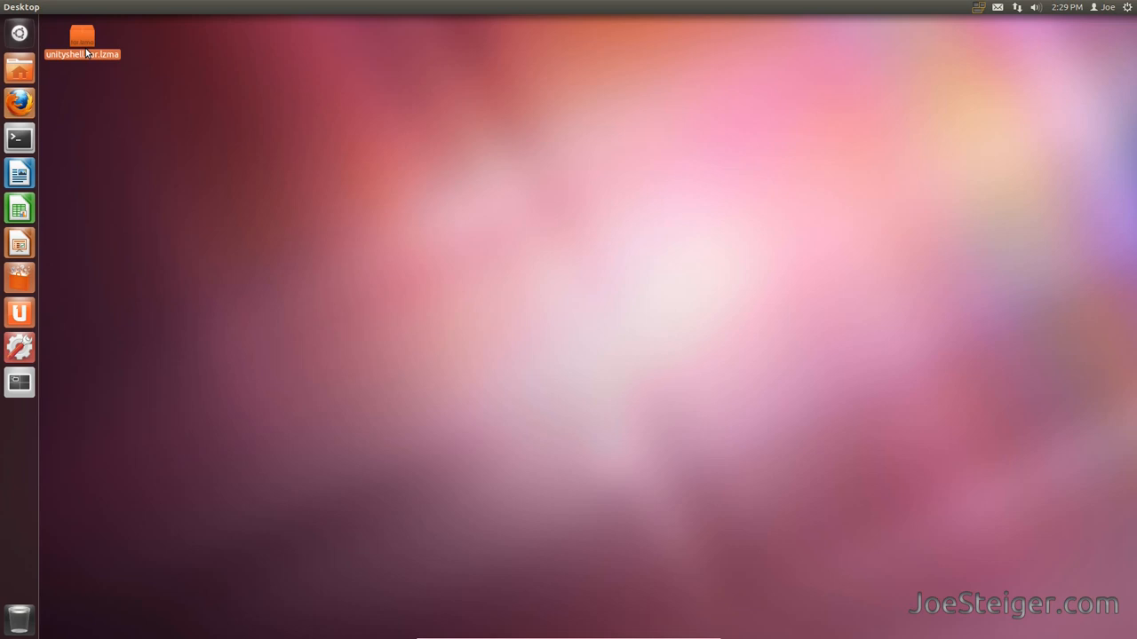
mouse_move(70, 105)
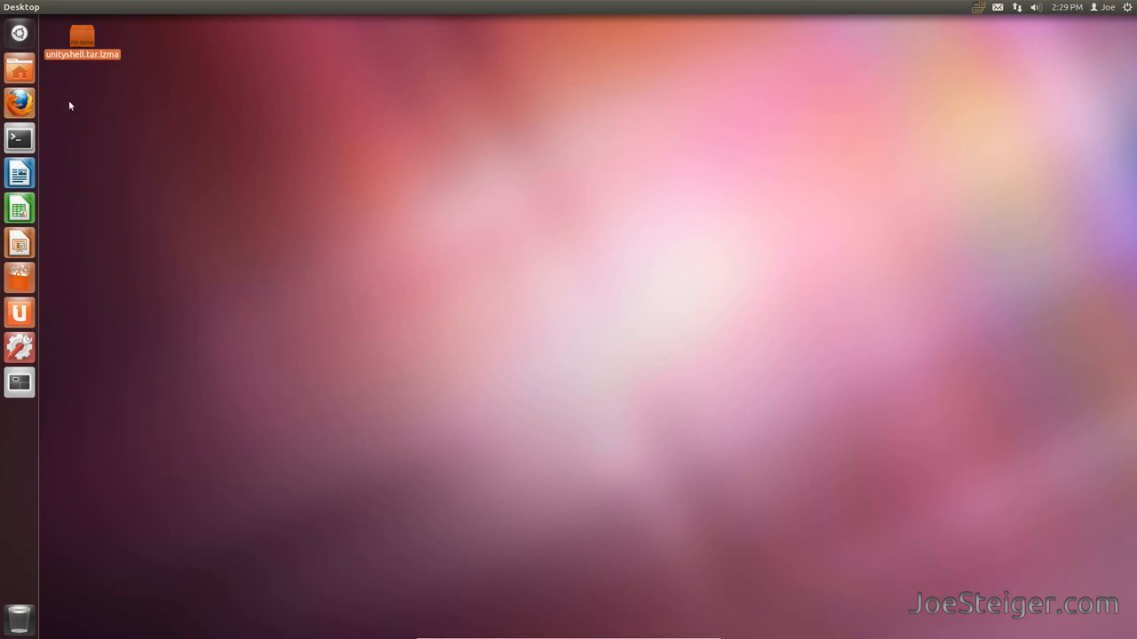
left_click(18, 137)
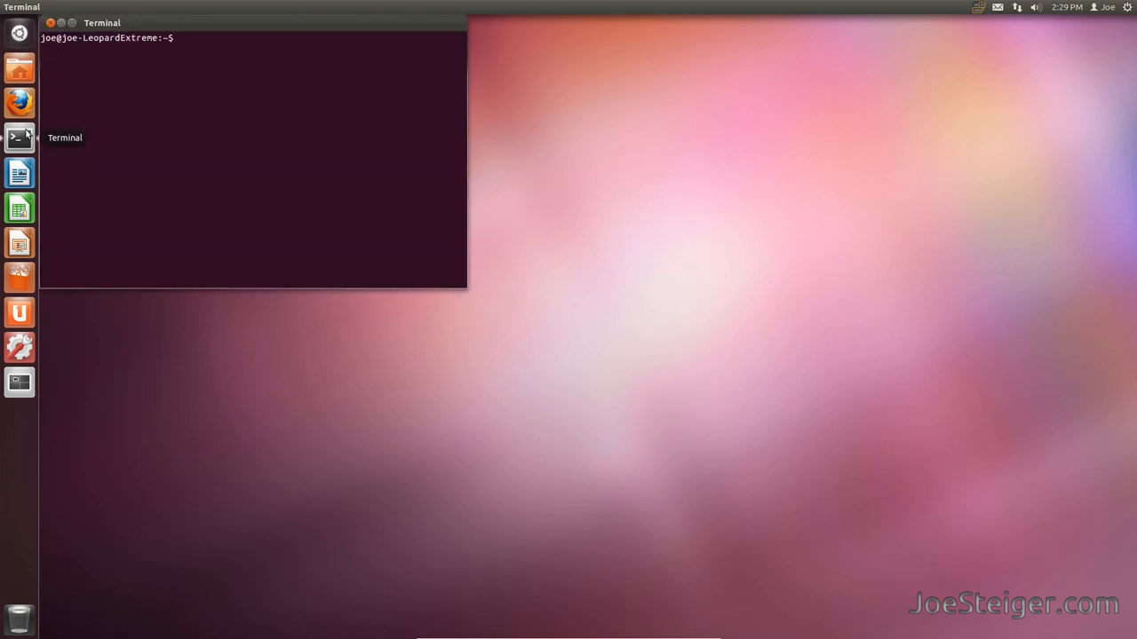
type("sudo")
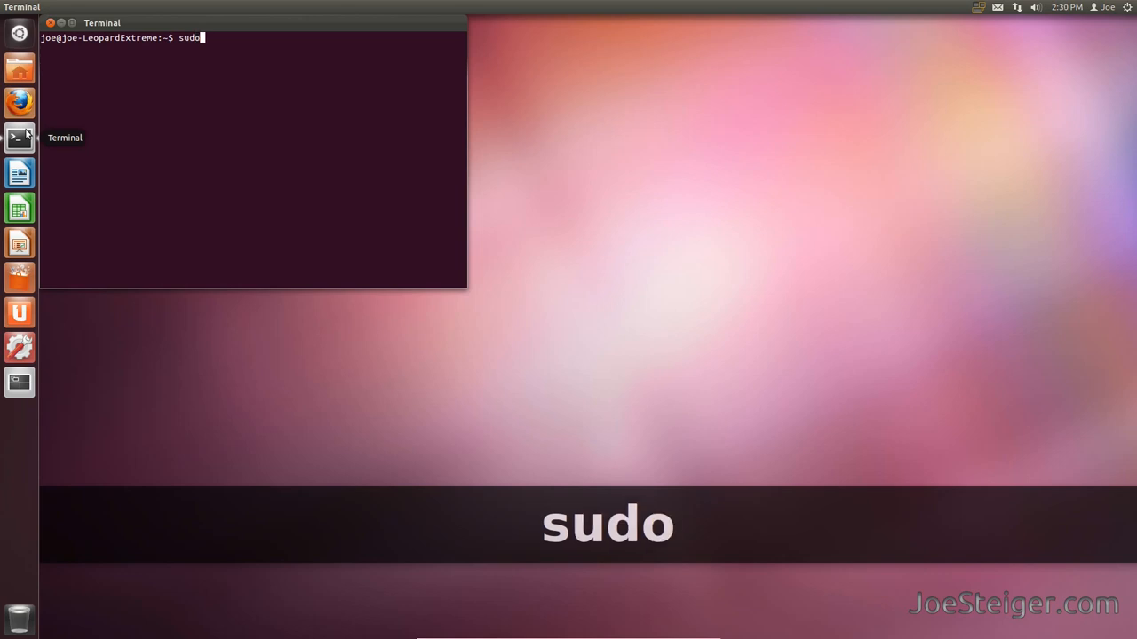
type("apt-get")
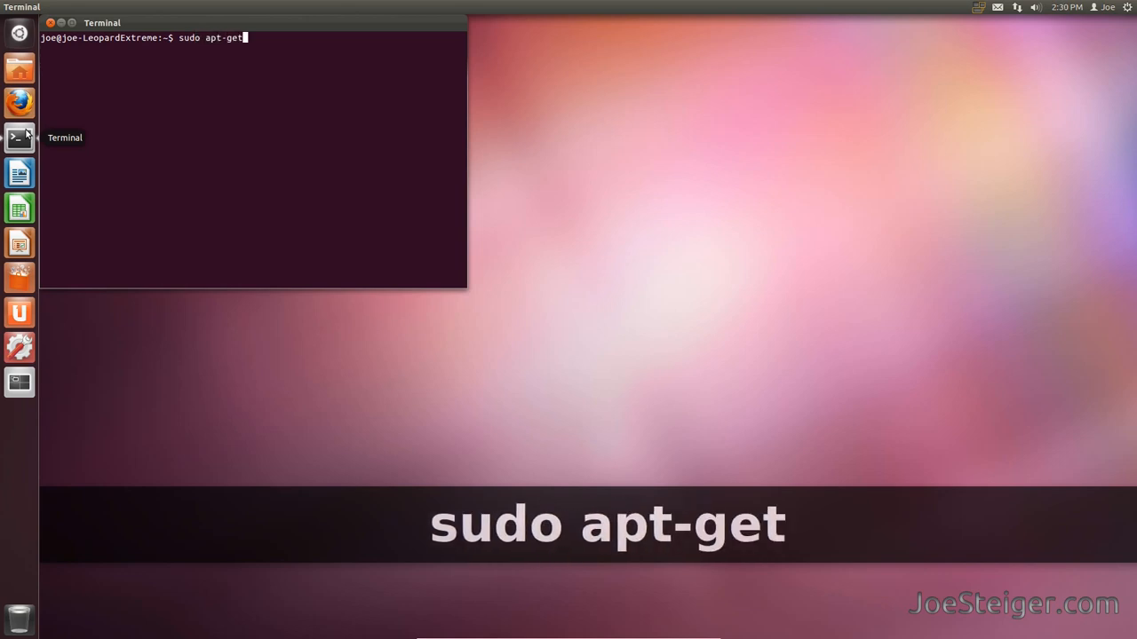
type("install")
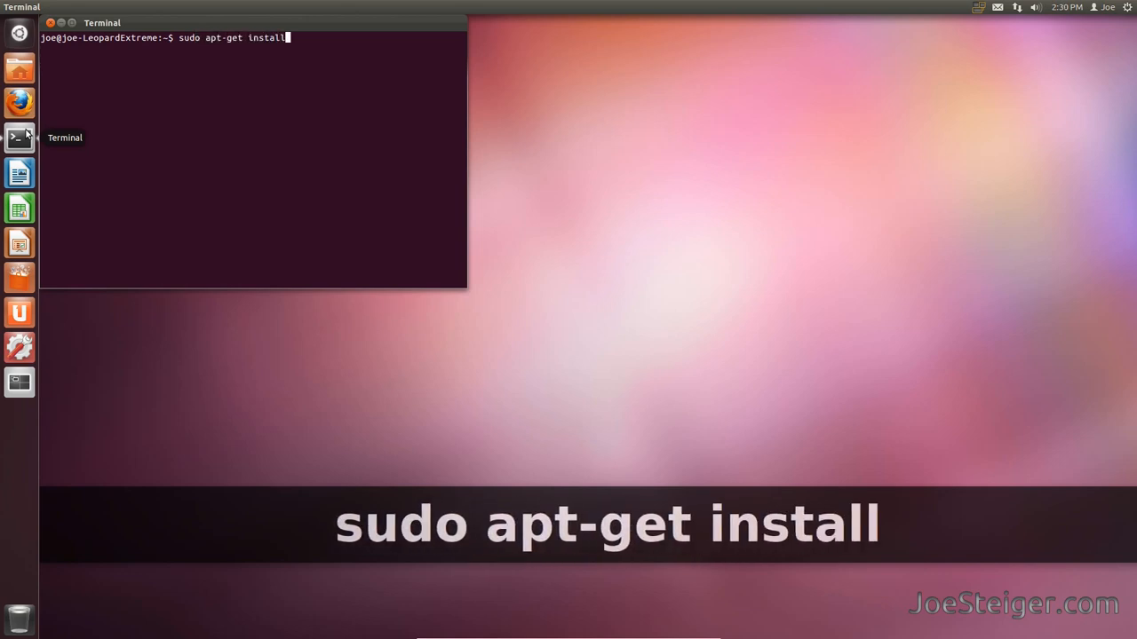
type("lzma")
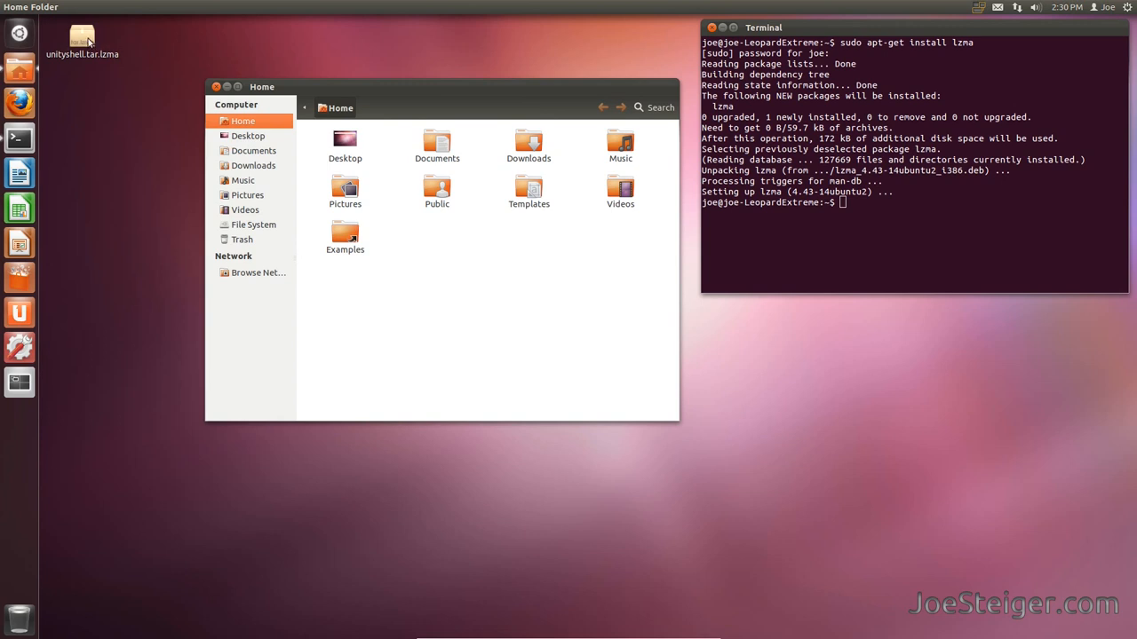
Step: Drag unityshell.tar.lzma from the desktop into Home and use Extract Here on it
left_click_drag(81, 37, 437, 233)
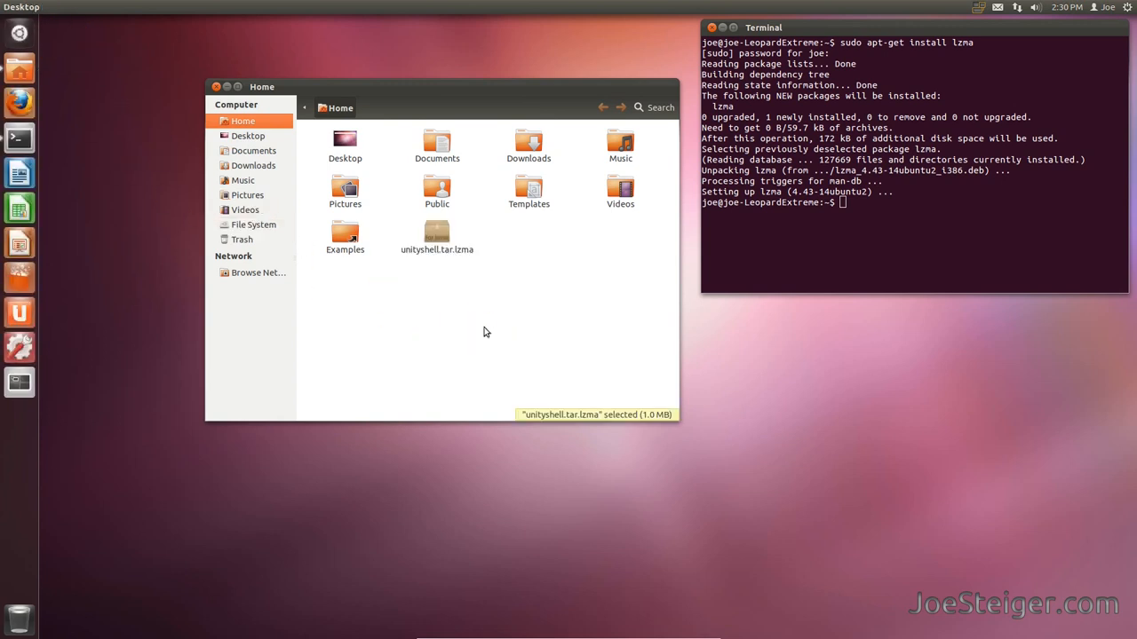
mouse_move(448, 265)
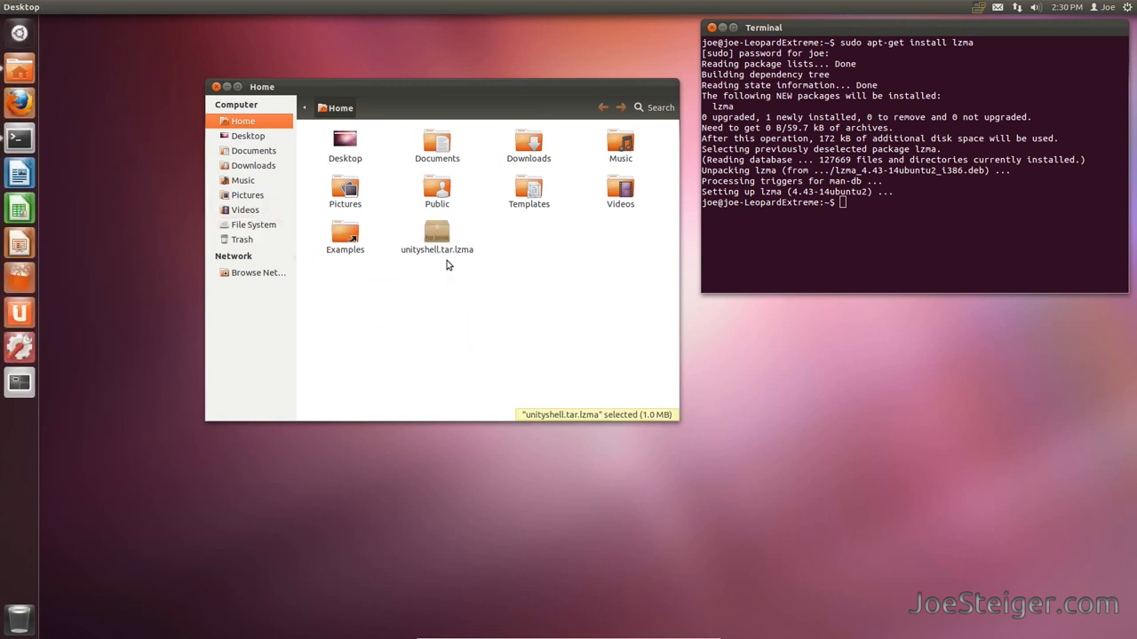
right_click(437, 236)
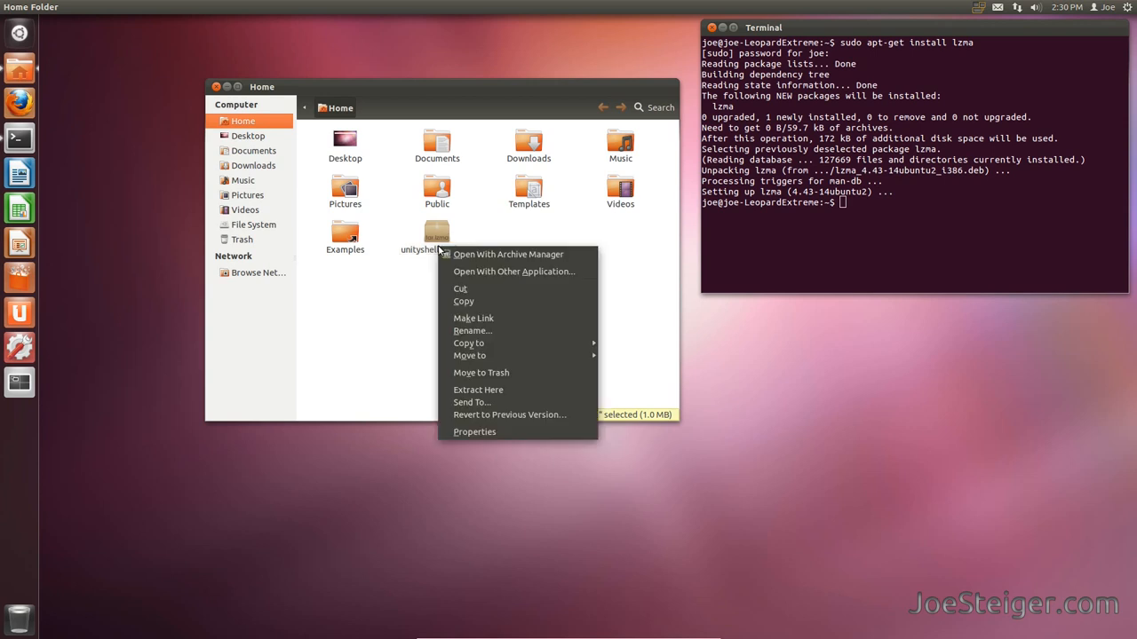
left_click(507, 254)
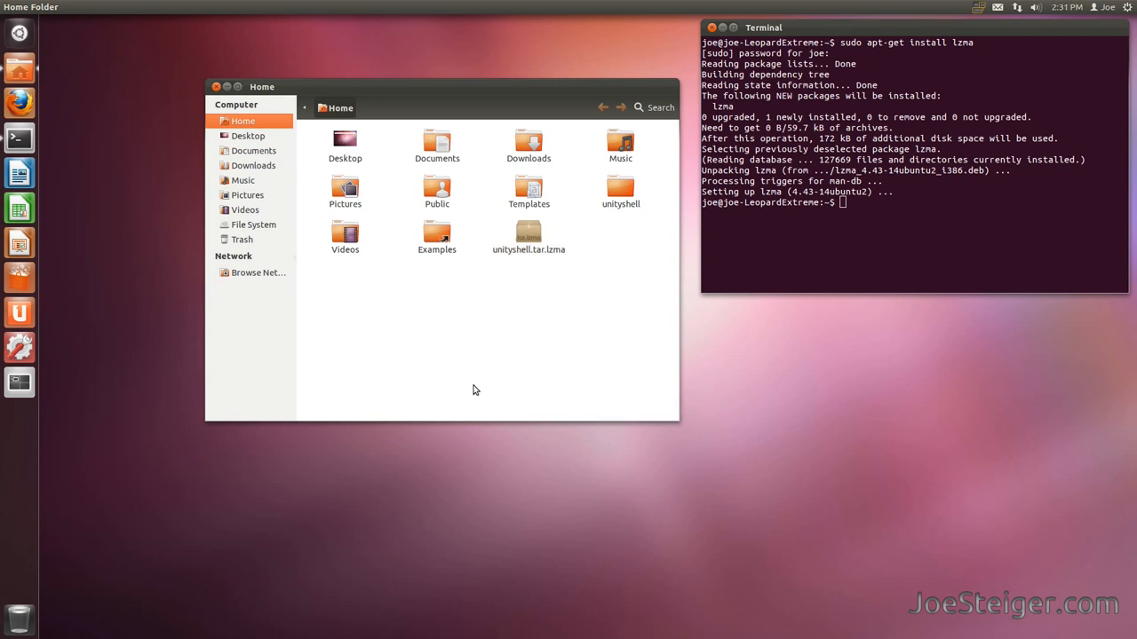
mouse_move(879, 228)
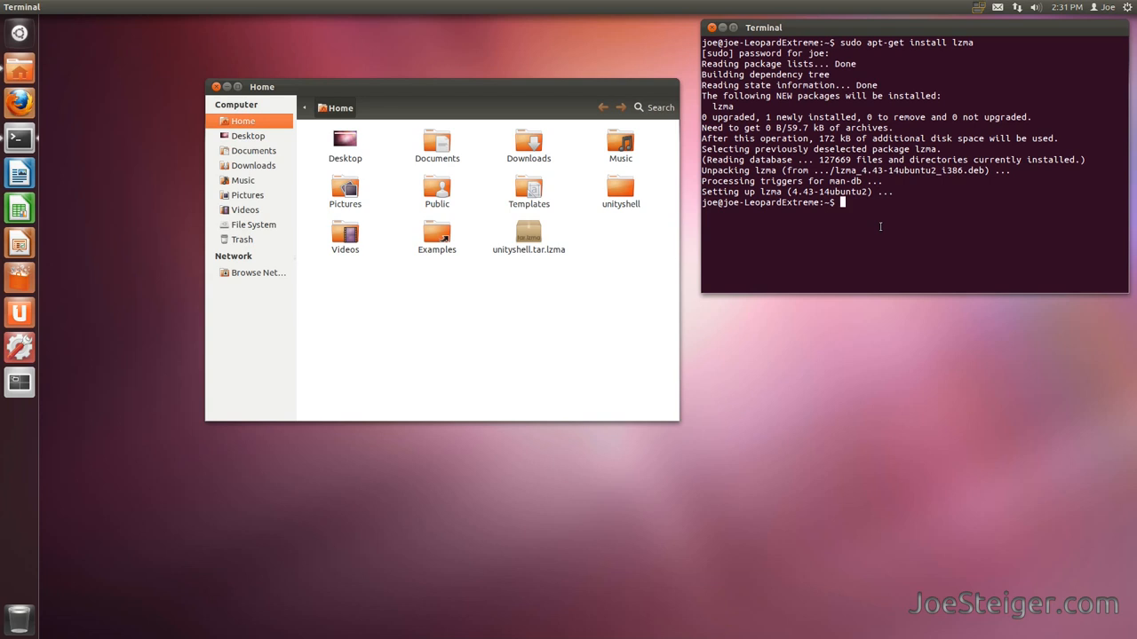
Step: Create ~/.compiz-1/plugins with mkdir -p and change into ~/unityshell
type("mkdir -p")
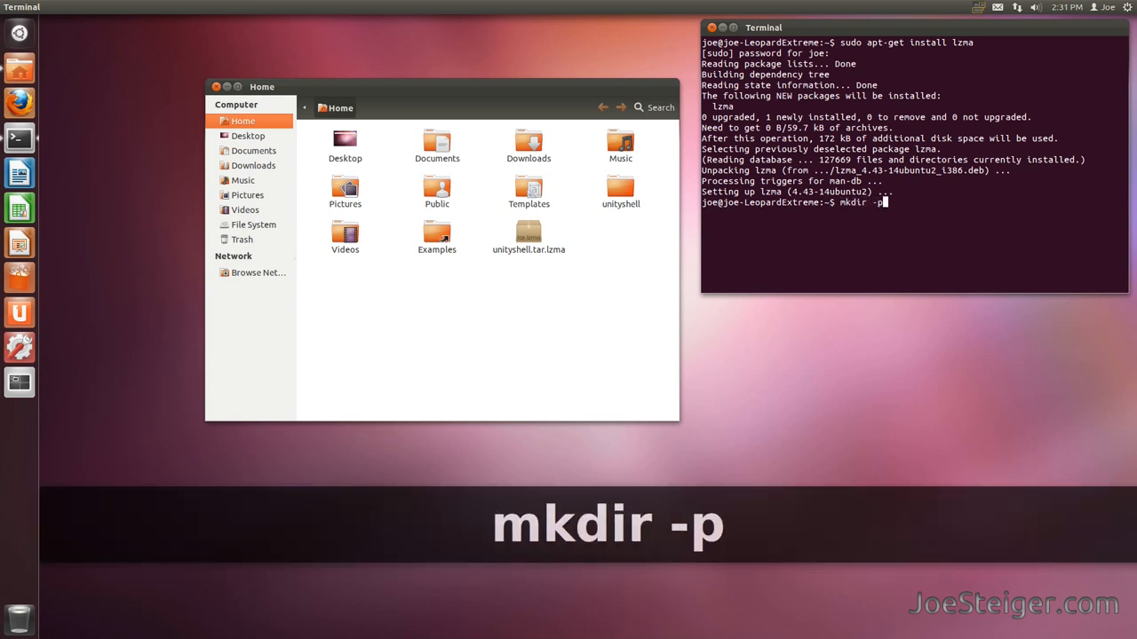
type("~/.compiz-1/plugins")
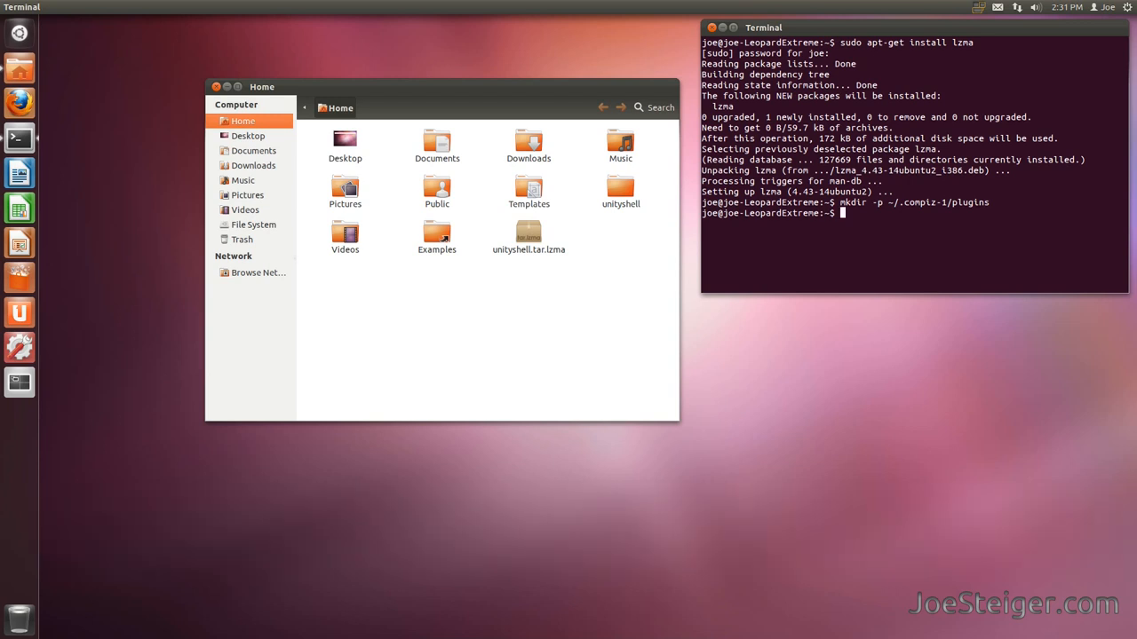
type("cd ~")
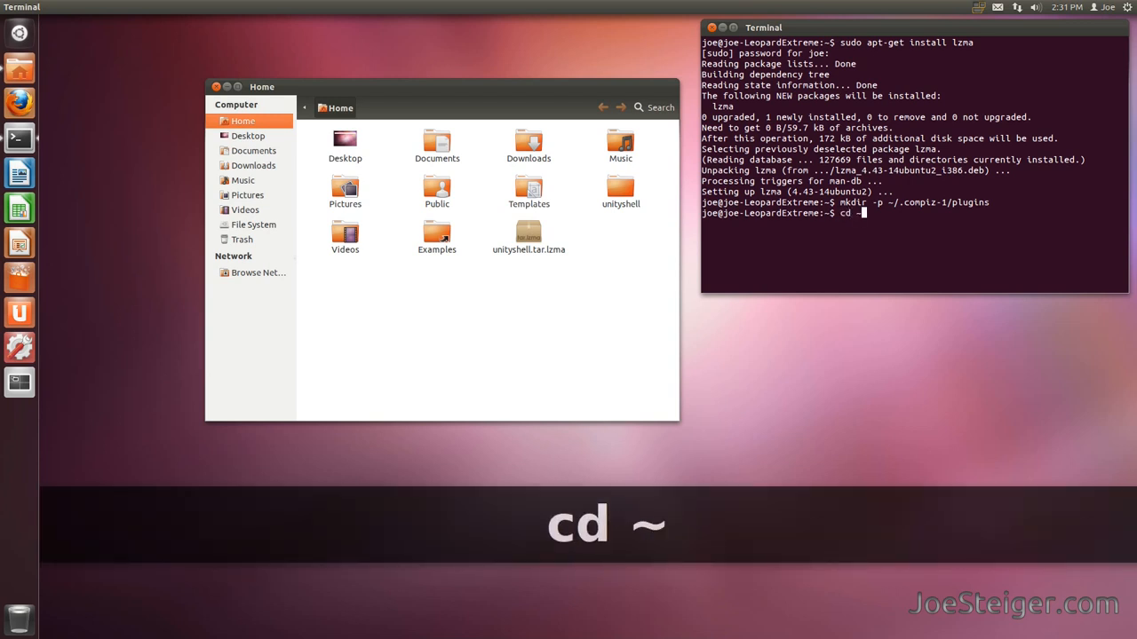
type("/unityshe")
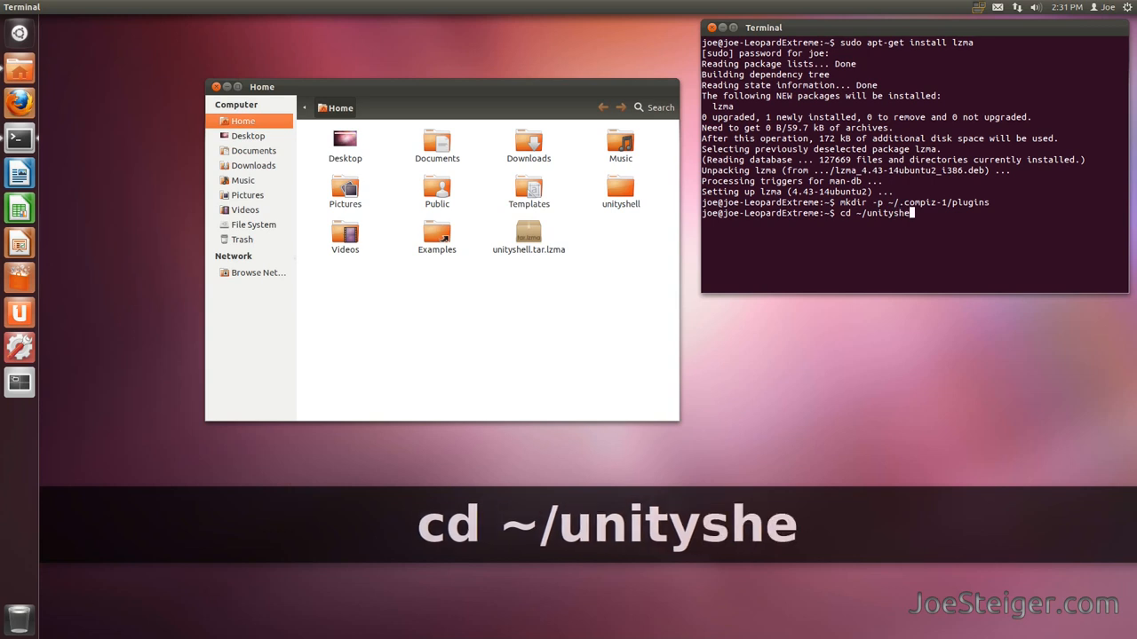
key("Return")
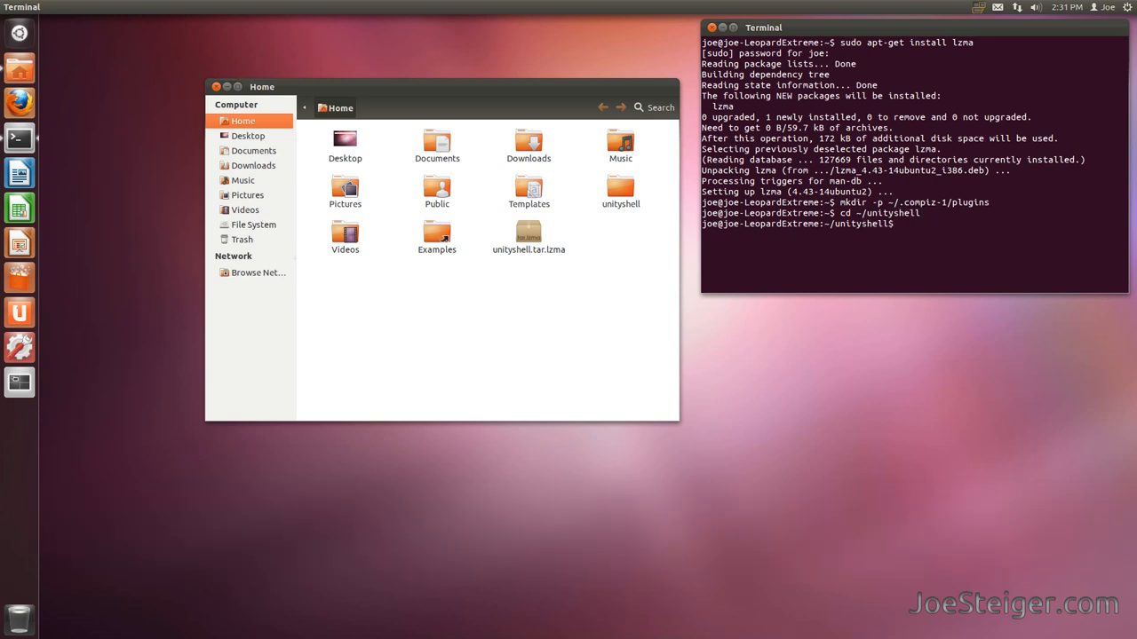
Step: Copy libunityshell.so into ~/.compiz-1/plugins
type("c")
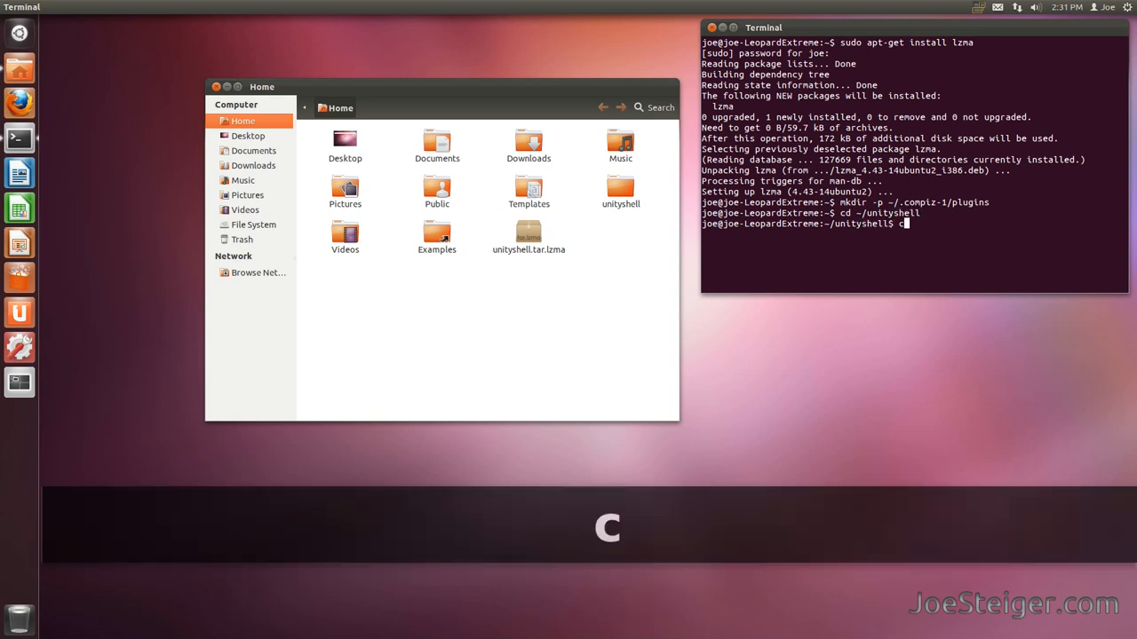
type("cp libunityshell.so")
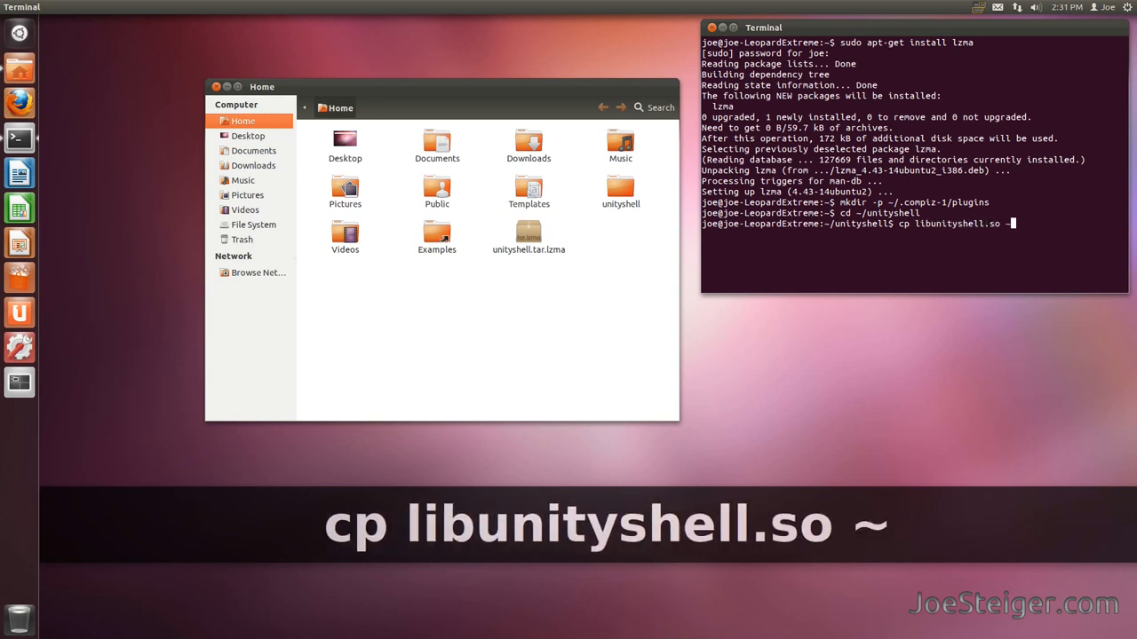
type("~/.compiz")
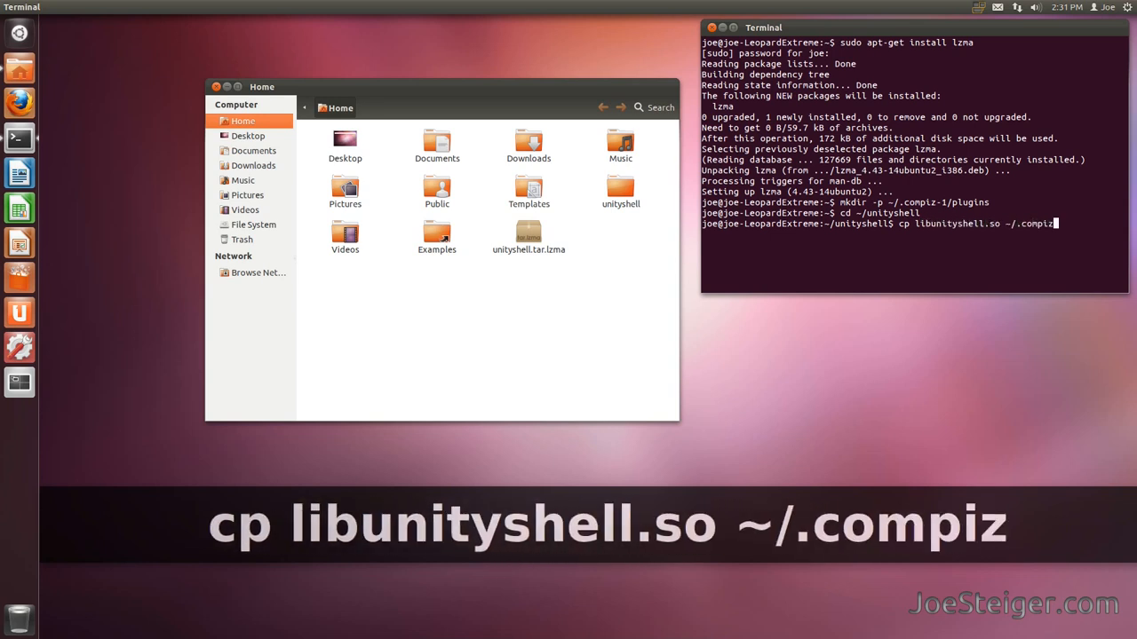
type("-1/plugins")
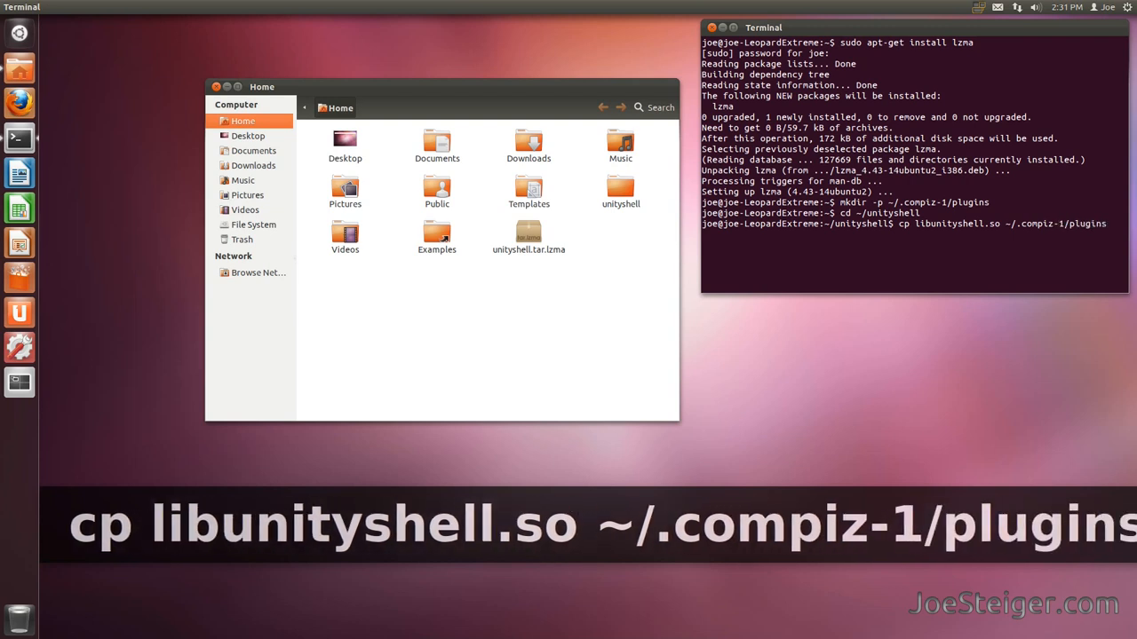
key("Return")
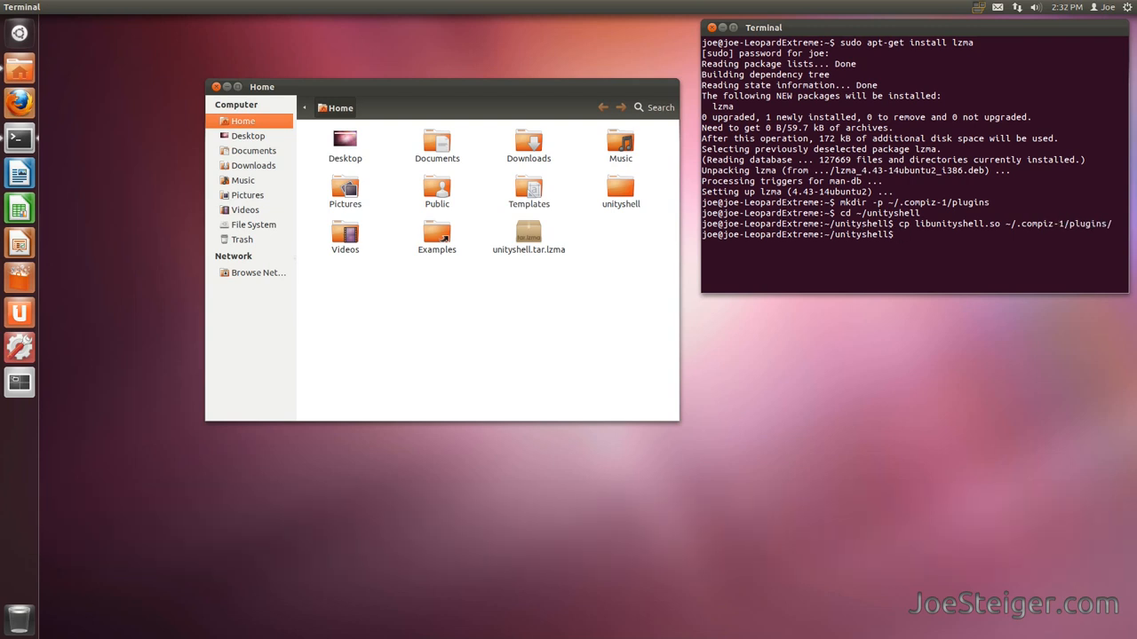
Step: Create /tmp/unityshell, copy the *.png images into it, and cd into it
type("mkdir")
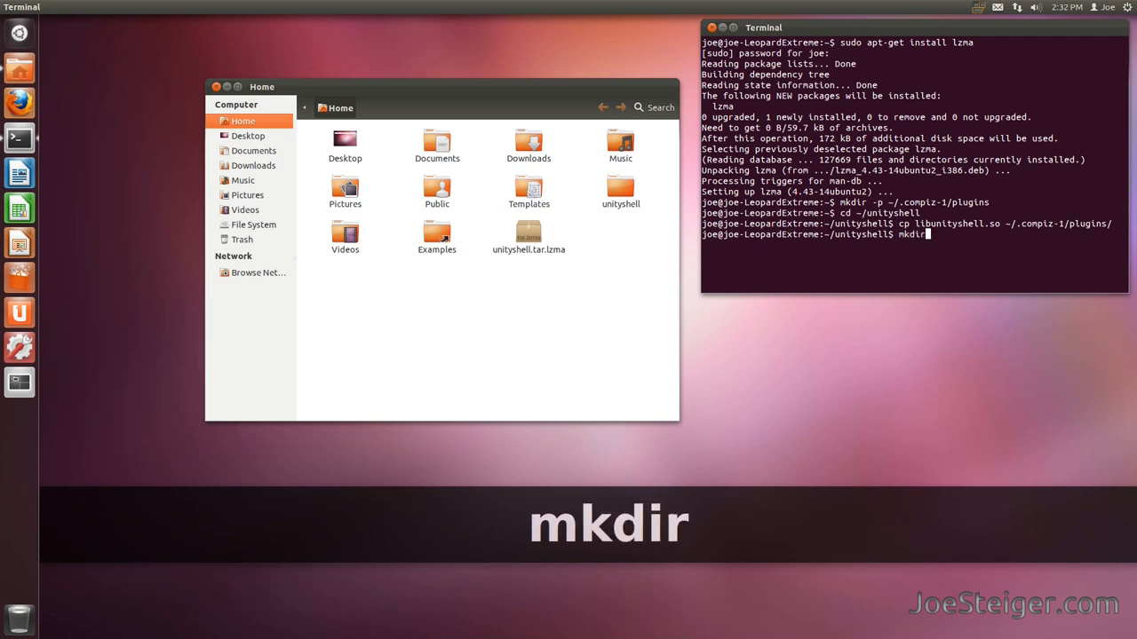
type("/tmp/u")
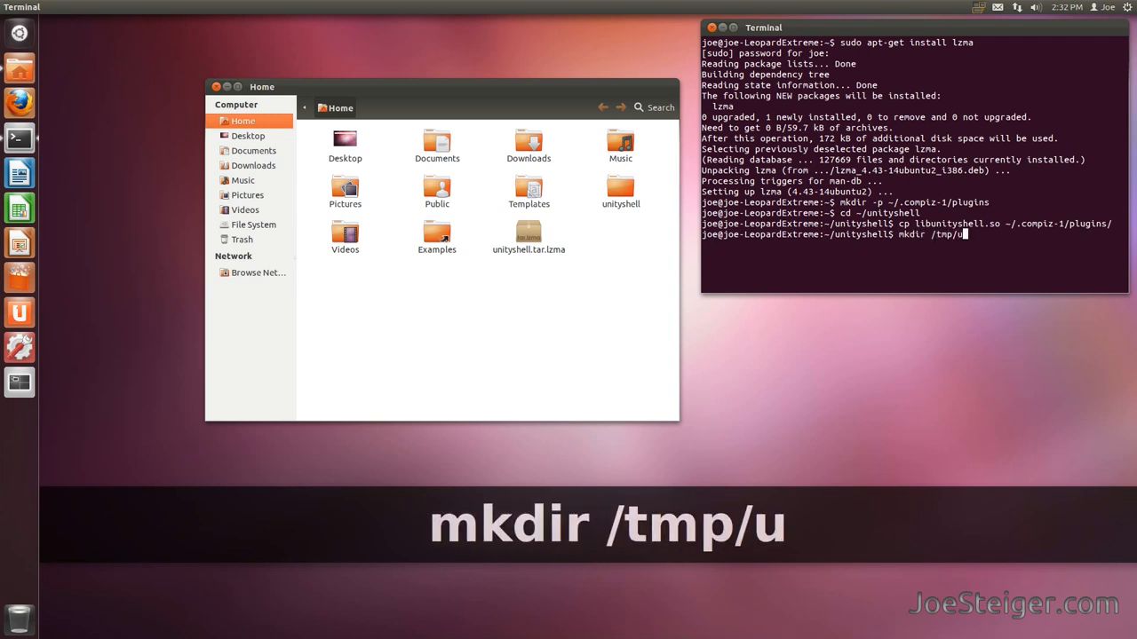
type("nityshell/")
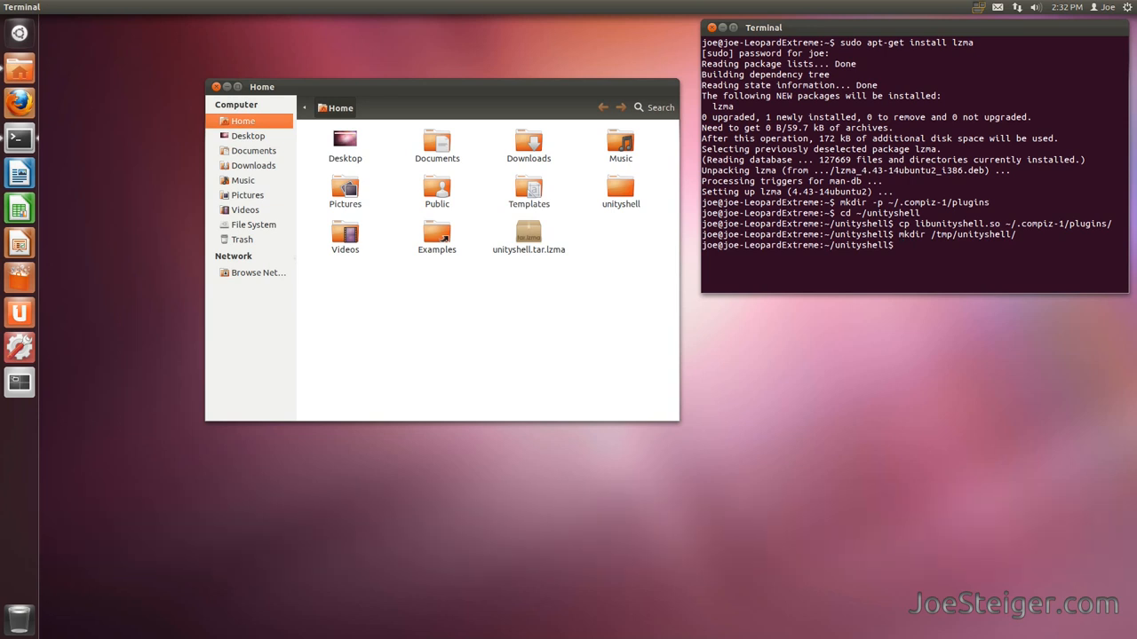
type("cp")
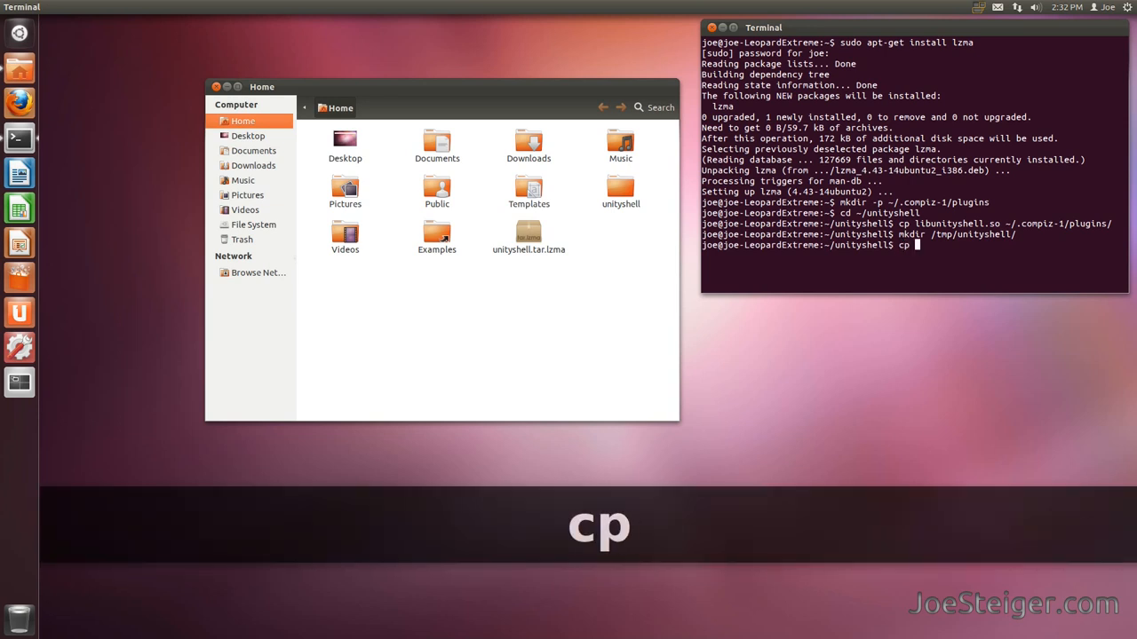
type("*.png /")
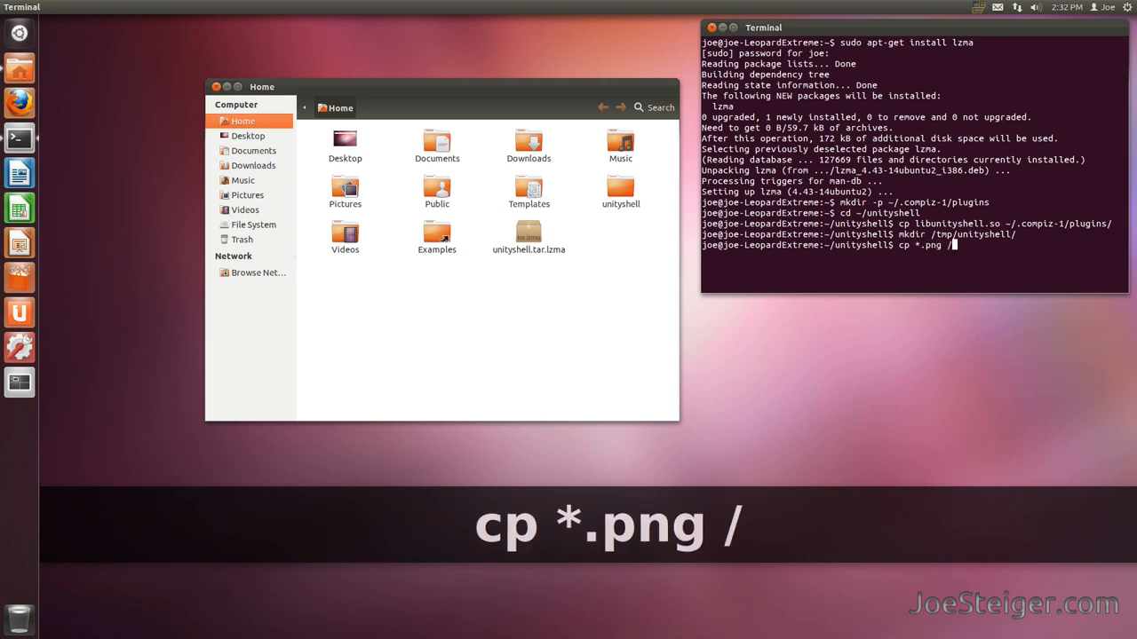
type("tmp/unityshell/")
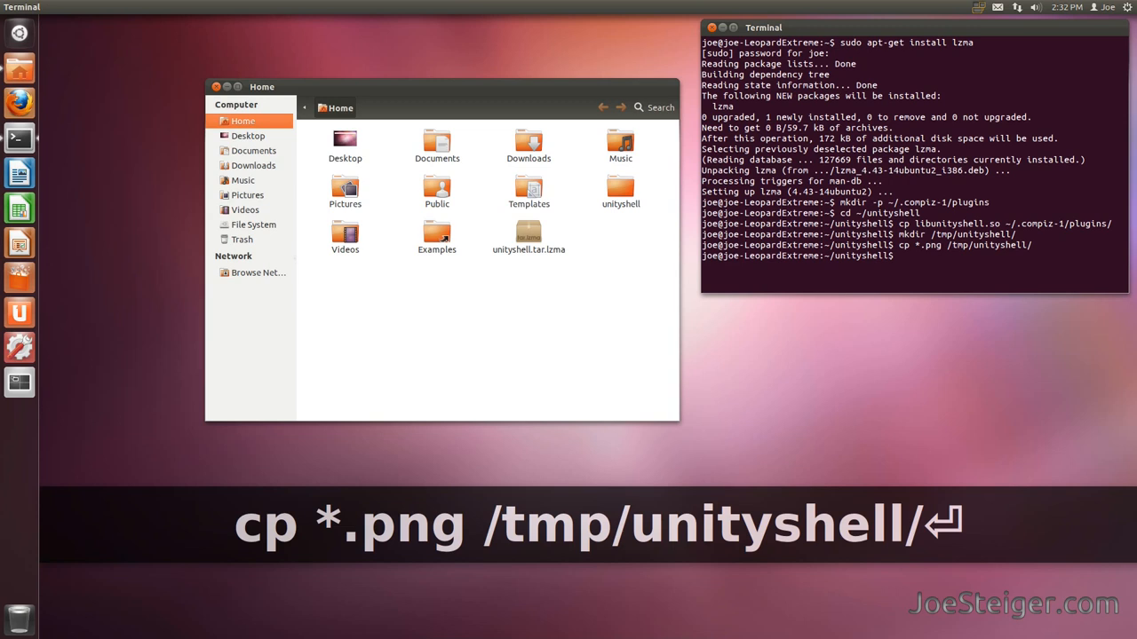
type("cd")
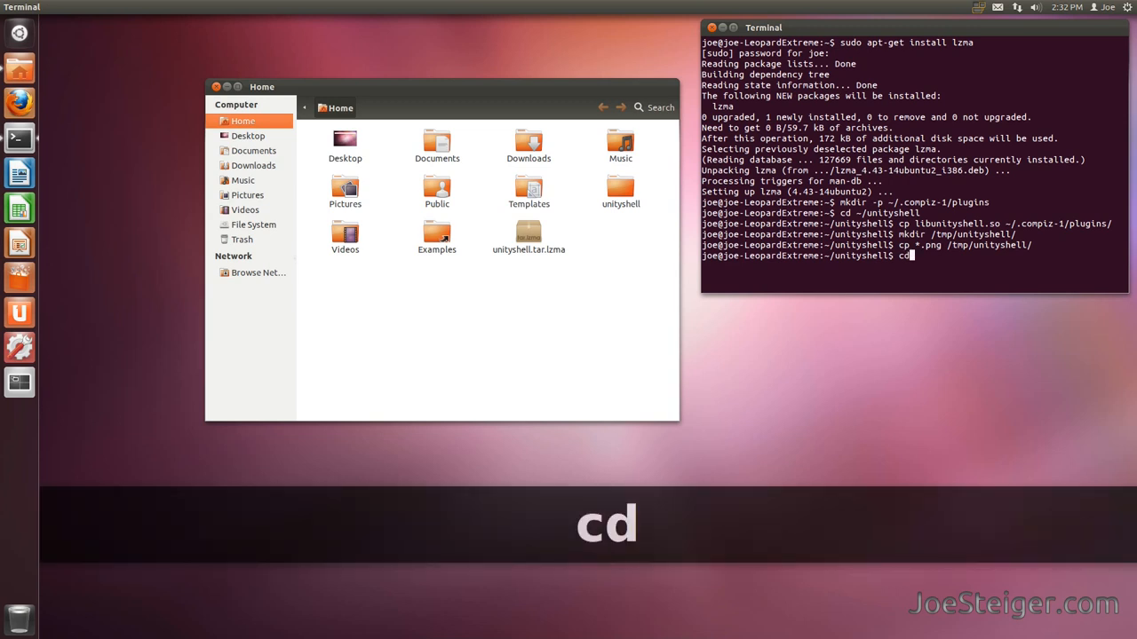
type("/tmp/unityshell/")
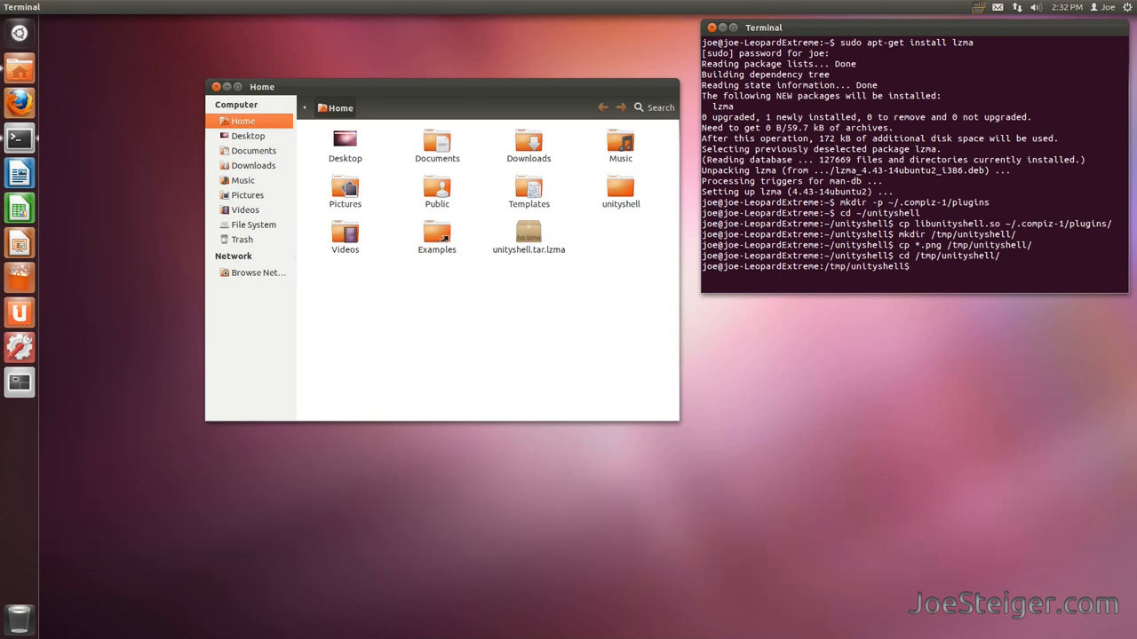
Step: Set the PNG images to chmod 644 and root:root ownership with sudo chown
type("chmod 644 *.png")
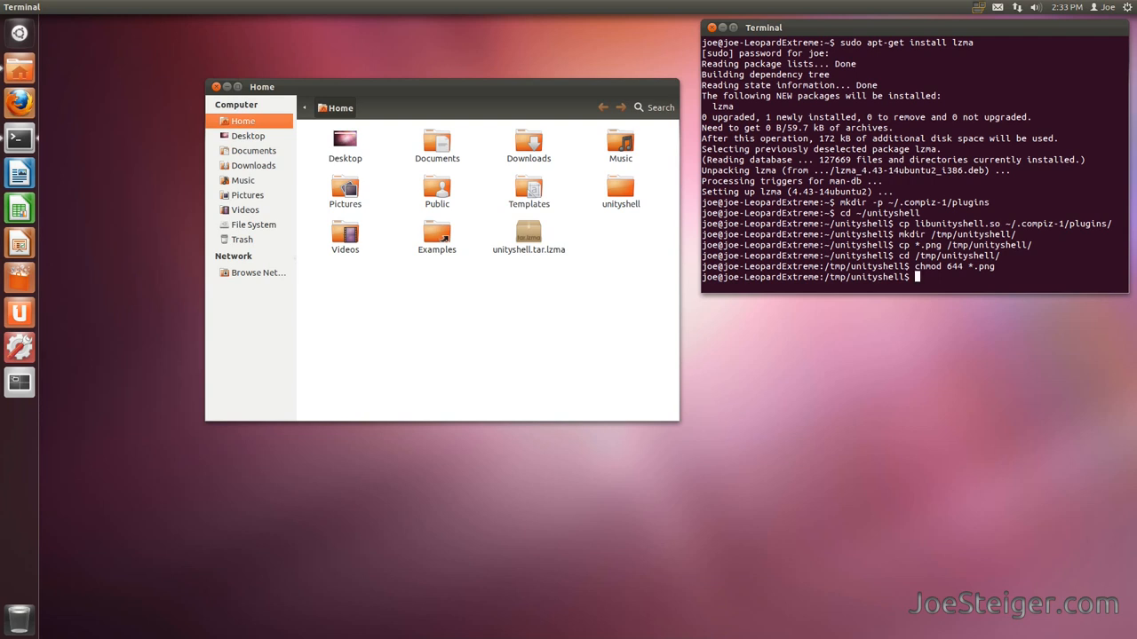
type("s")
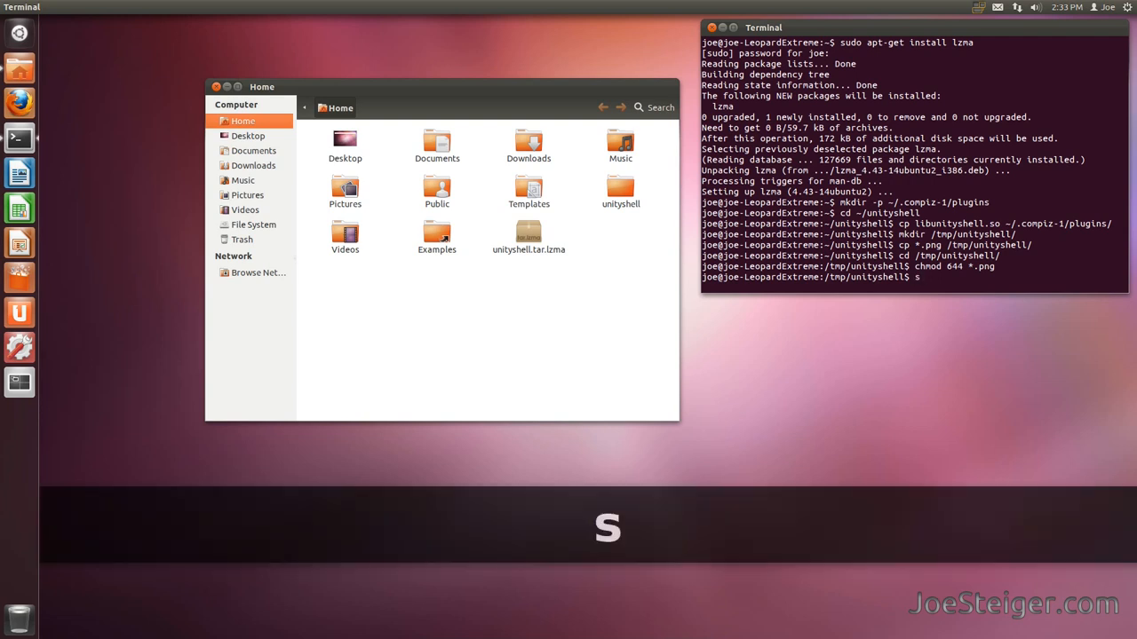
type("udo chown")
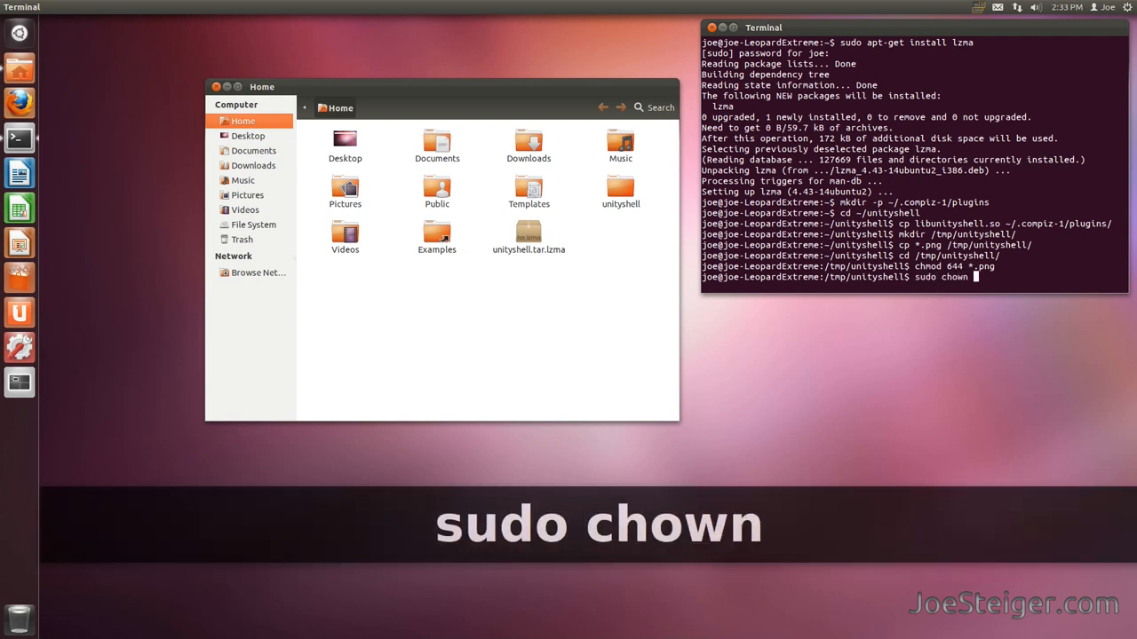
type("root:root *.png")
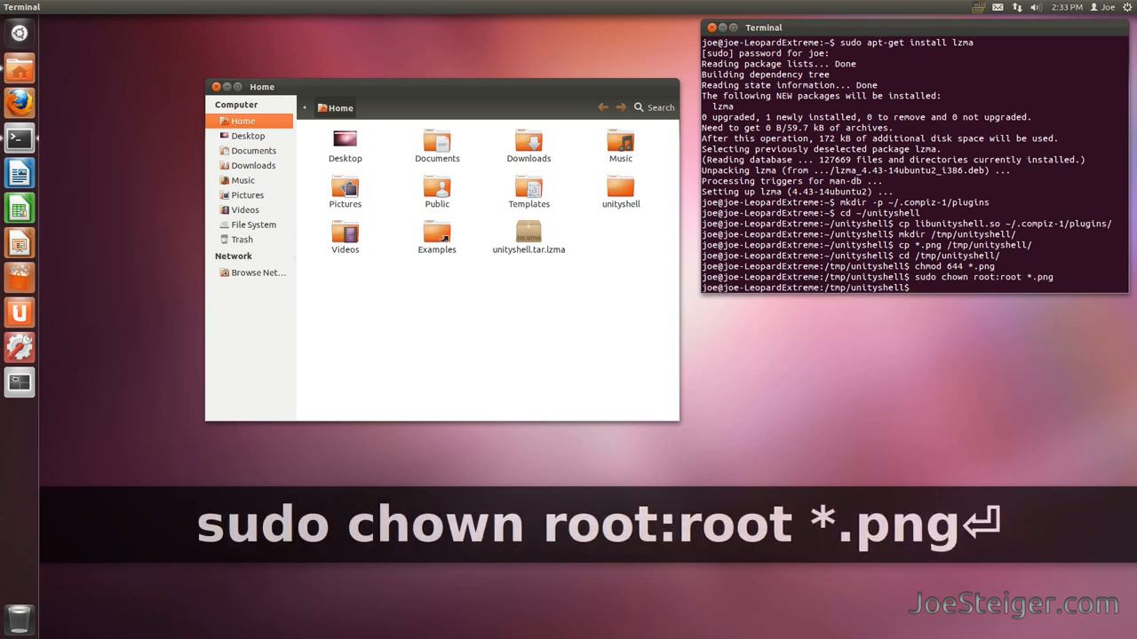
key("Return")
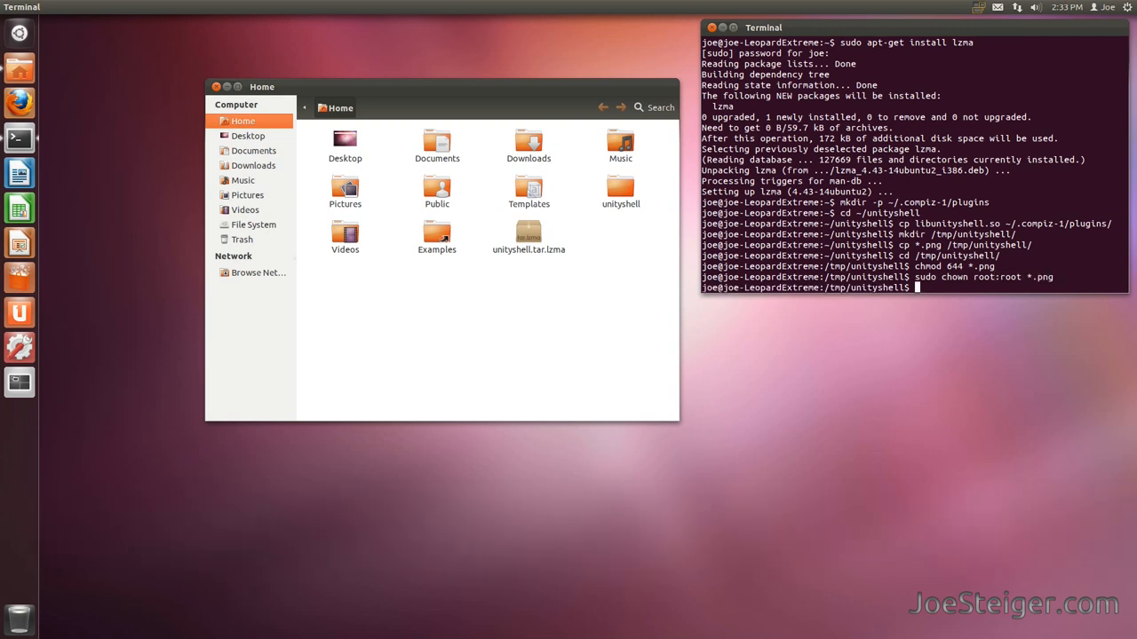
Step: Copy the PNG images into /usr/share/unity/4/ with sudo cp
type("sudo cp *")
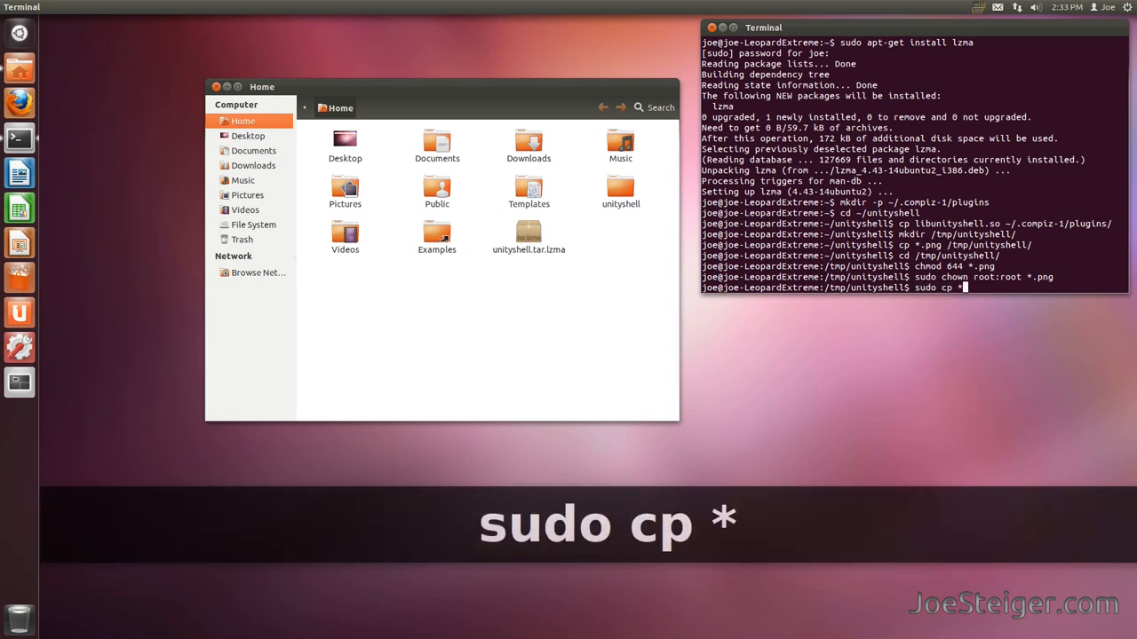
type(".png /usr/share/")
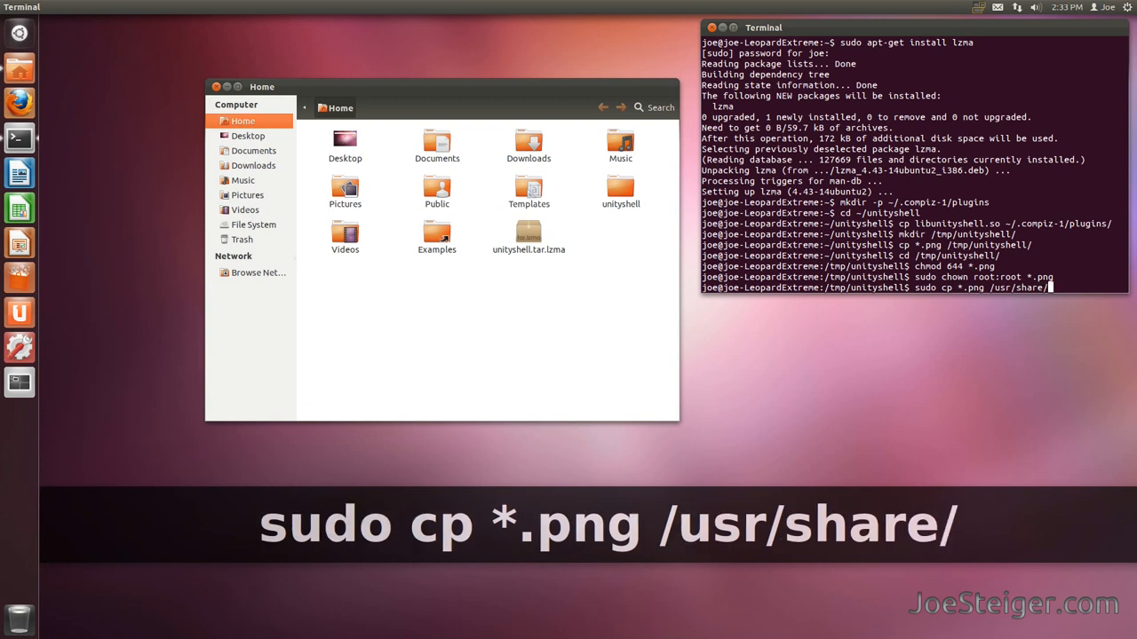
type("unity/4/")
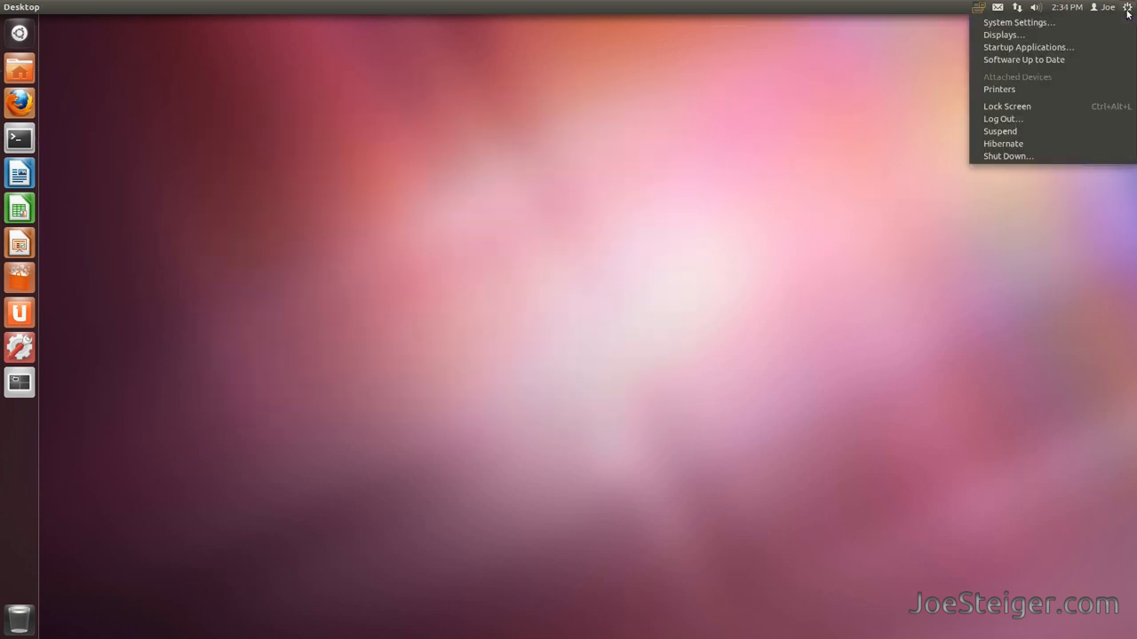
Step: Log out, confirm closing all programs, and enter the password at the login screen
left_click(1001, 119)
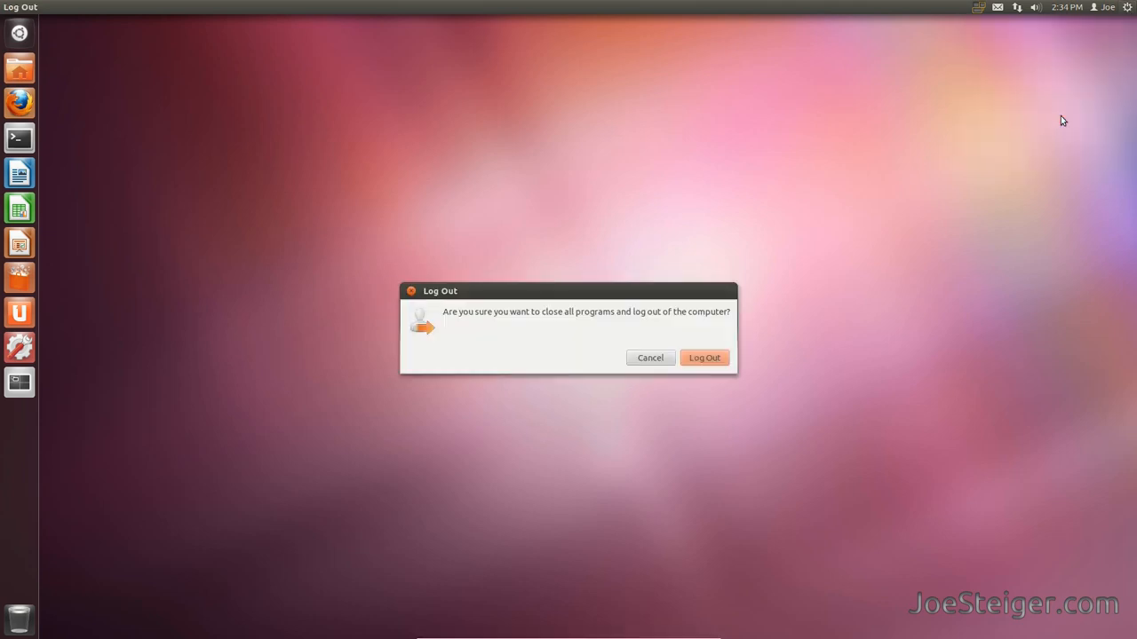
left_click(703, 357)
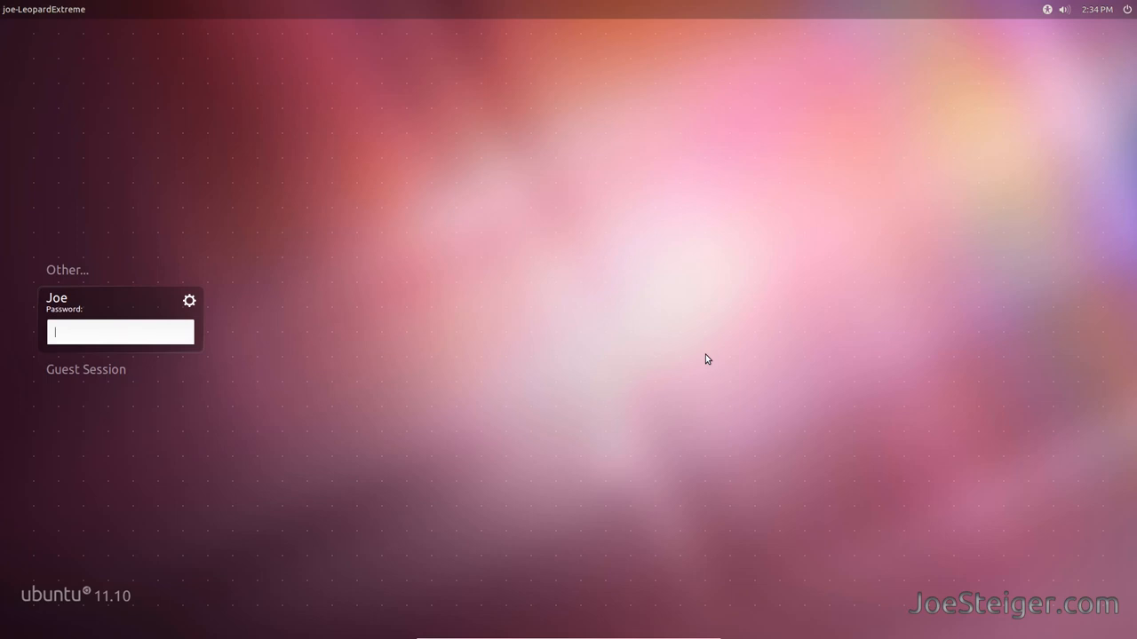
type("****")
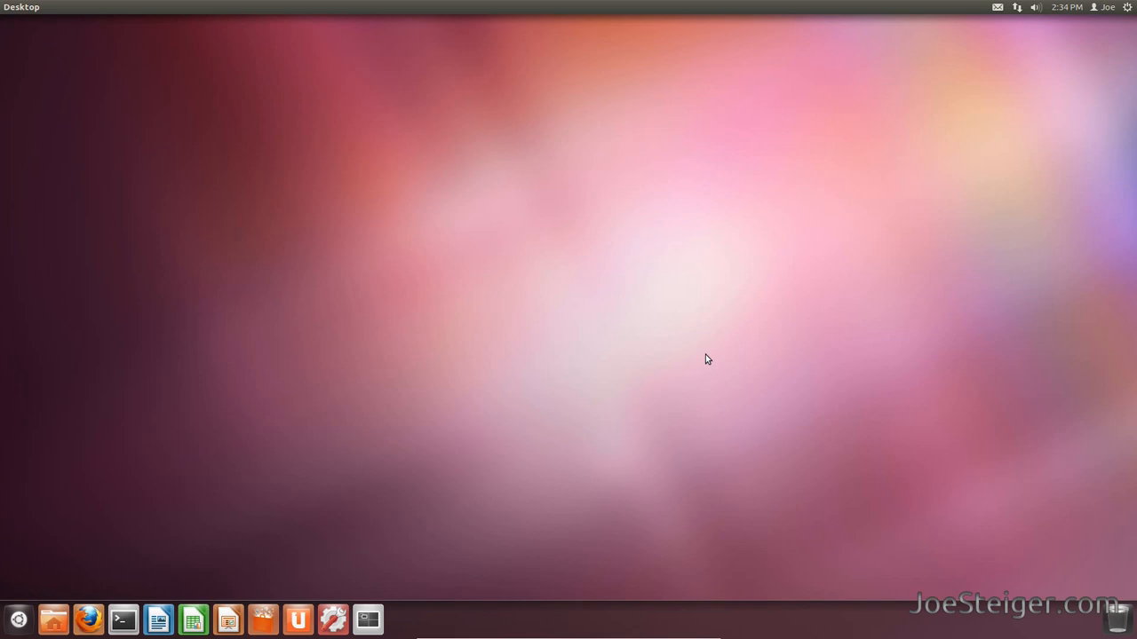
mouse_move(93, 604)
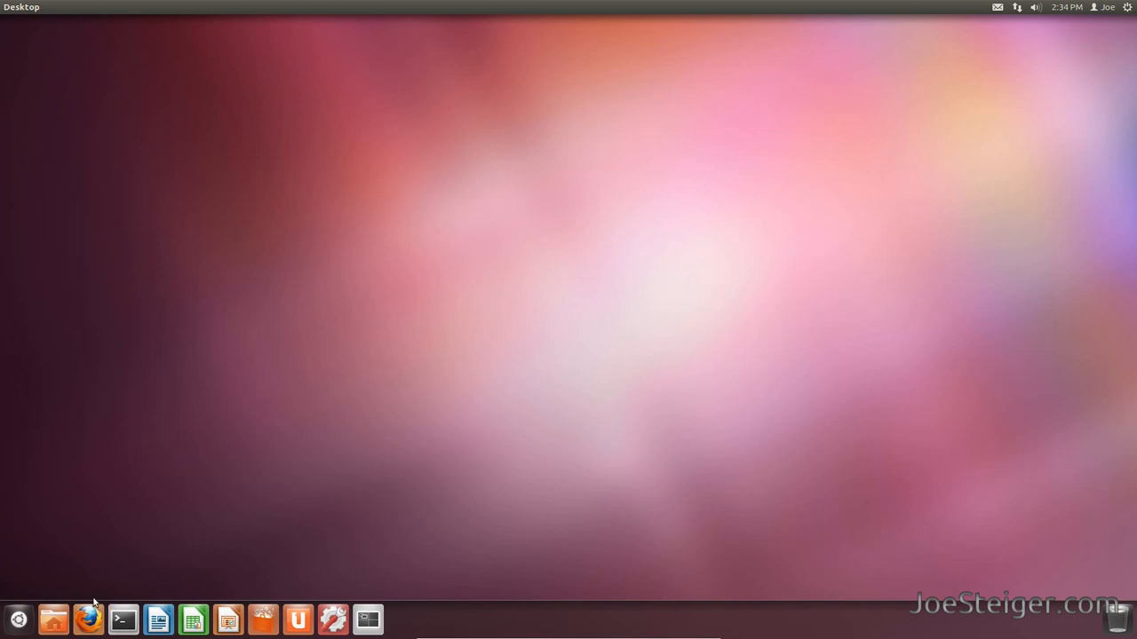
mouse_move(286, 632)
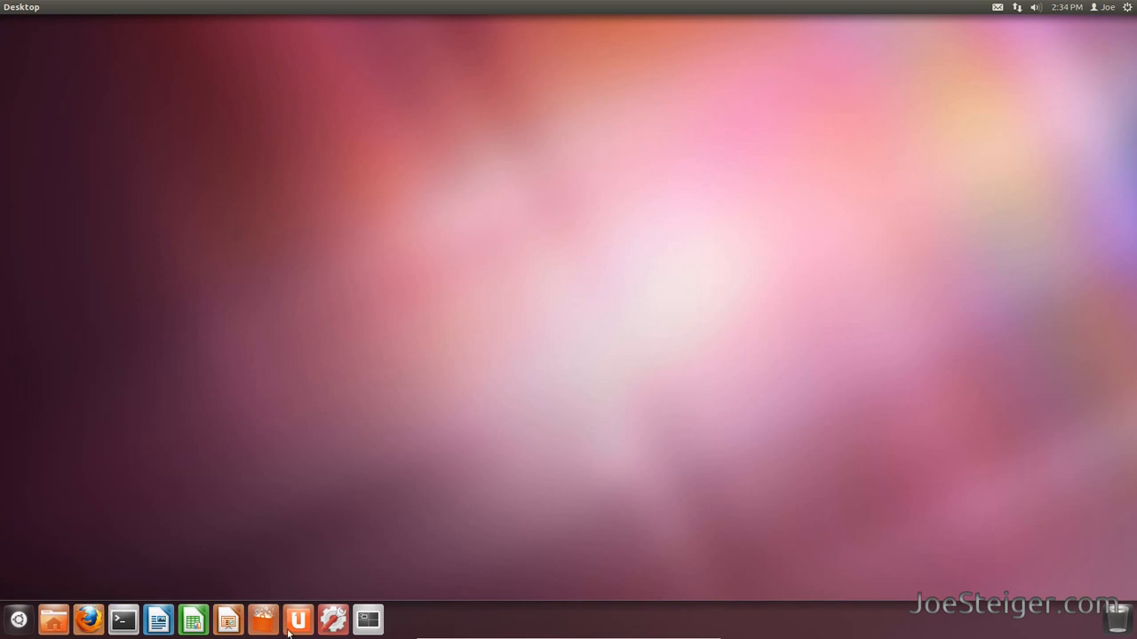
mouse_move(192, 619)
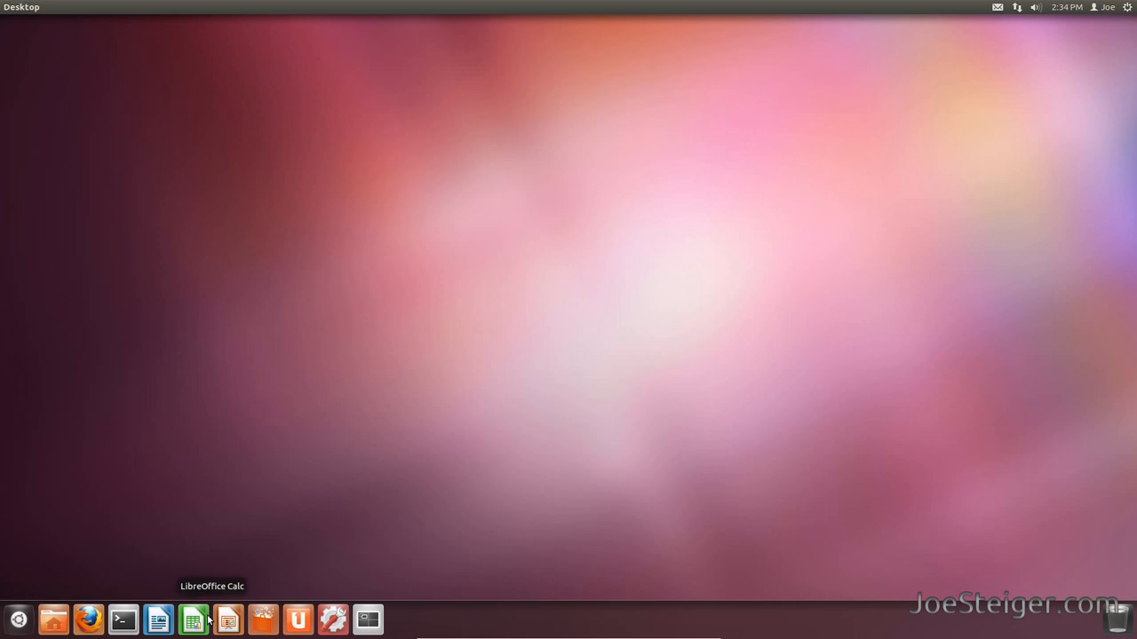
mouse_move(229, 619)
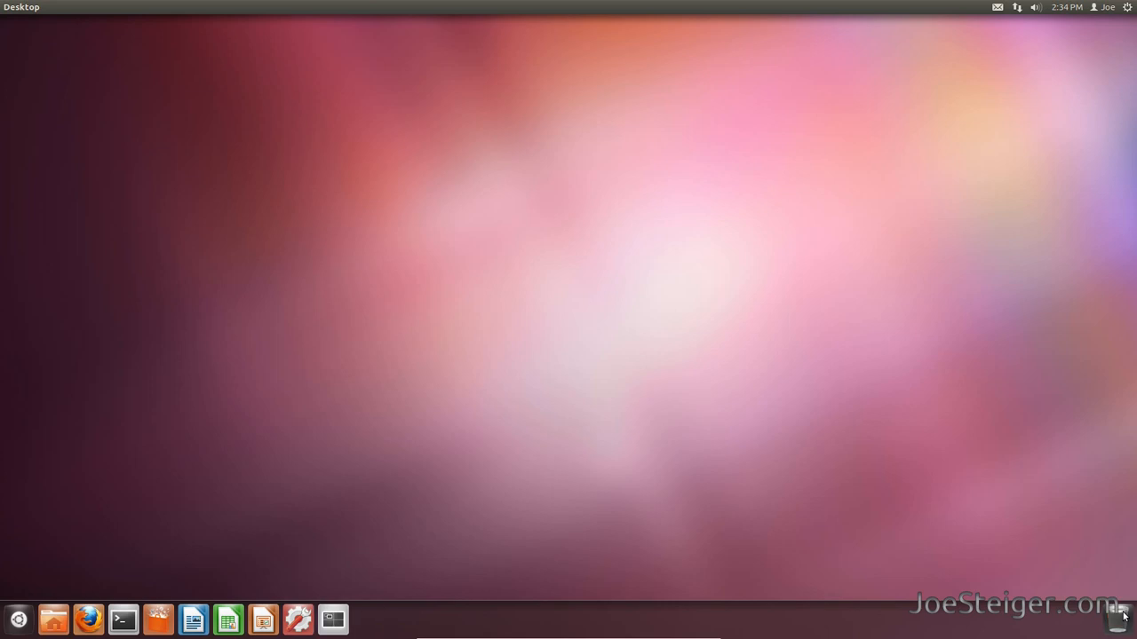
mouse_move(754, 556)
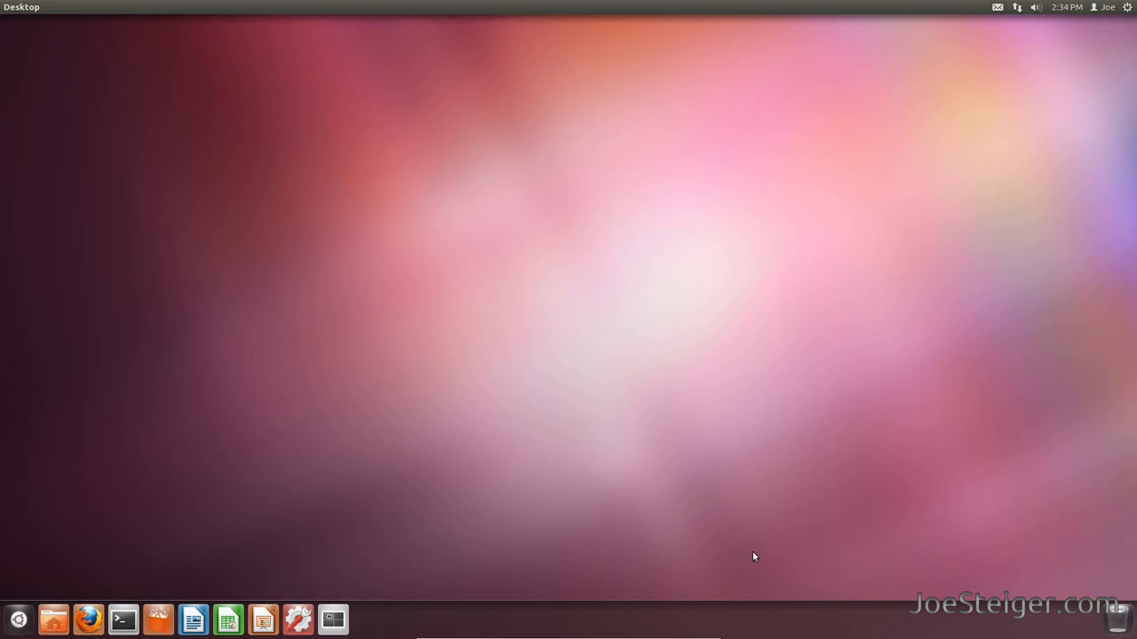
mouse_move(18, 619)
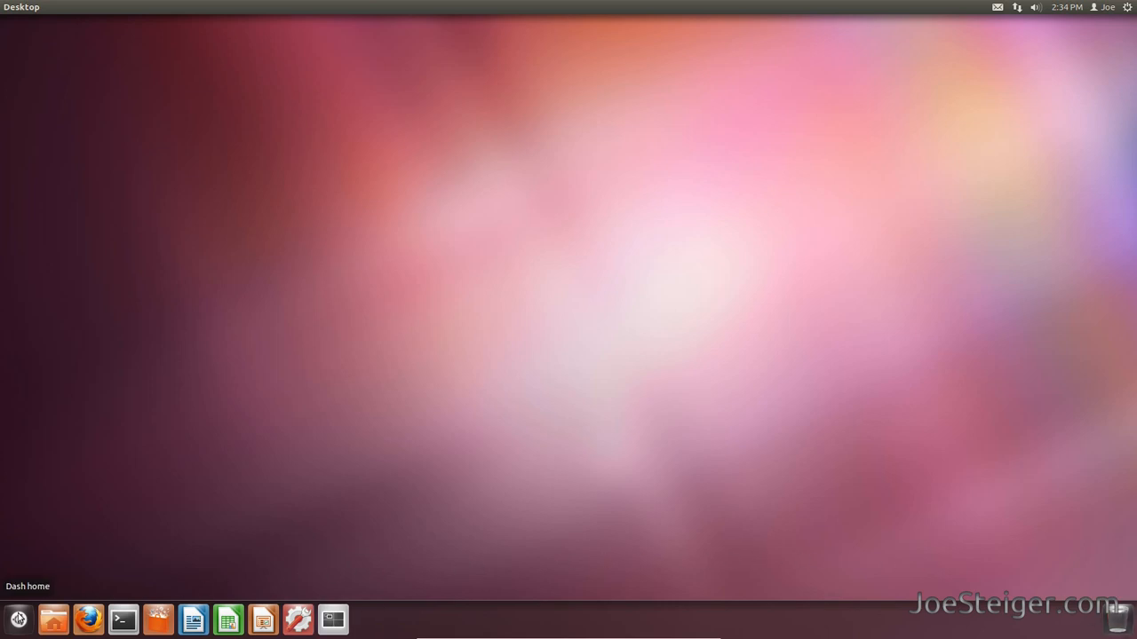
left_click(17, 619)
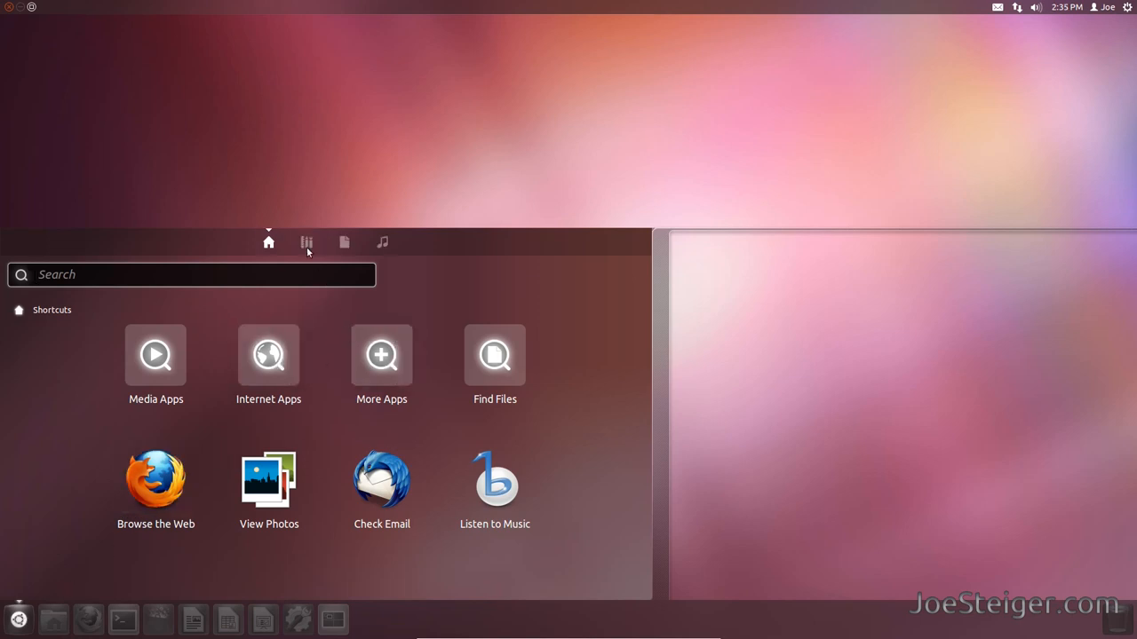
left_click(306, 241)
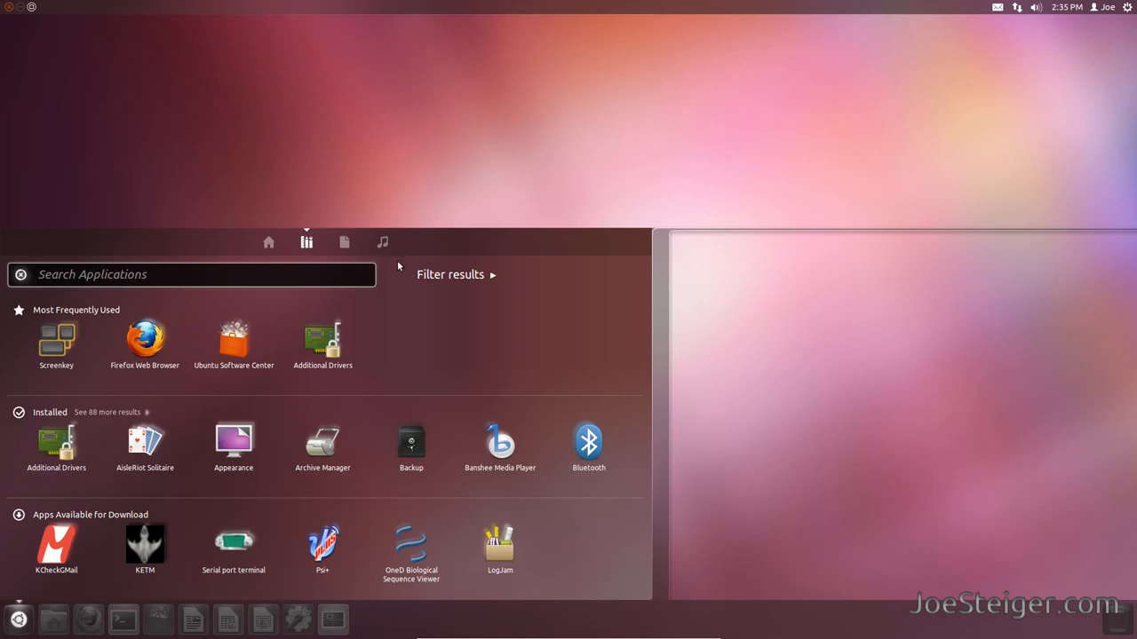
left_click(456, 274)
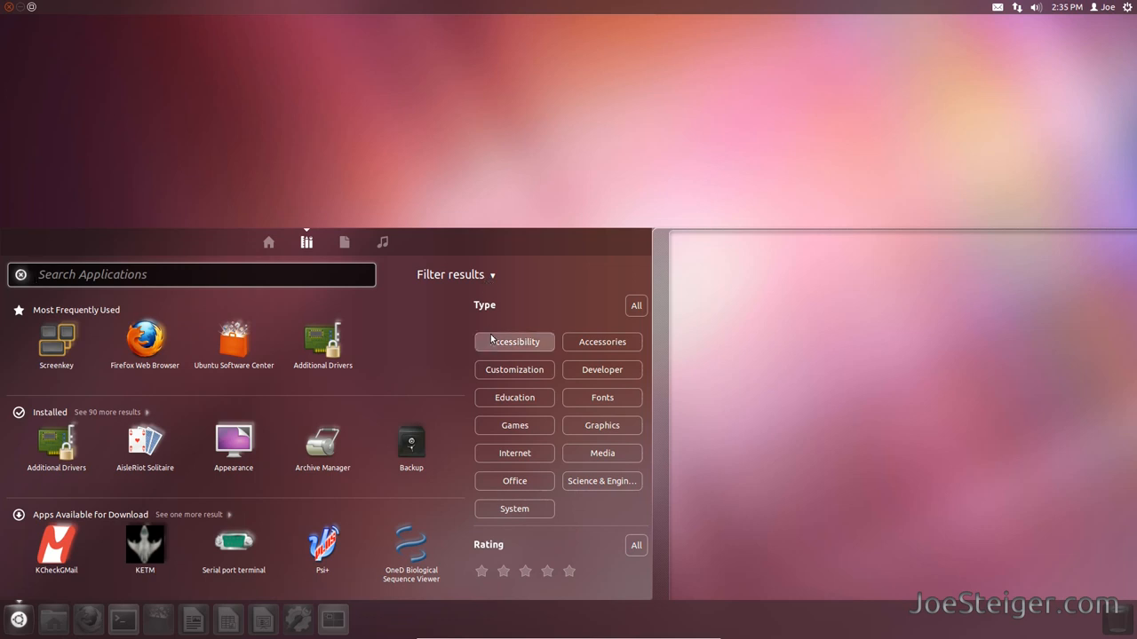
left_click(515, 342)
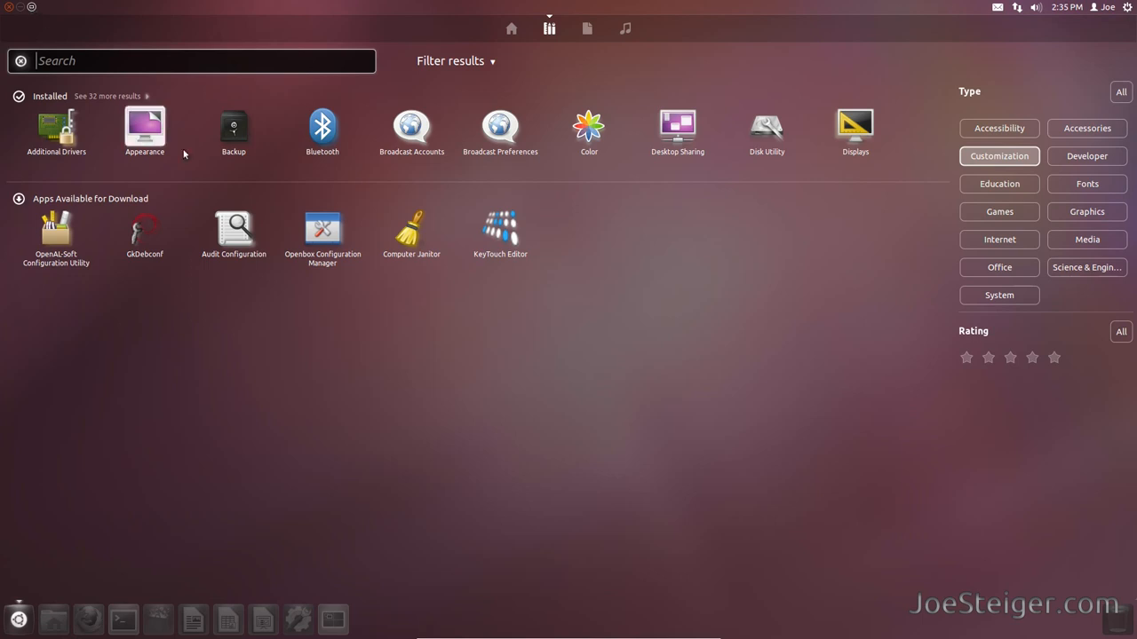
mouse_move(538, 356)
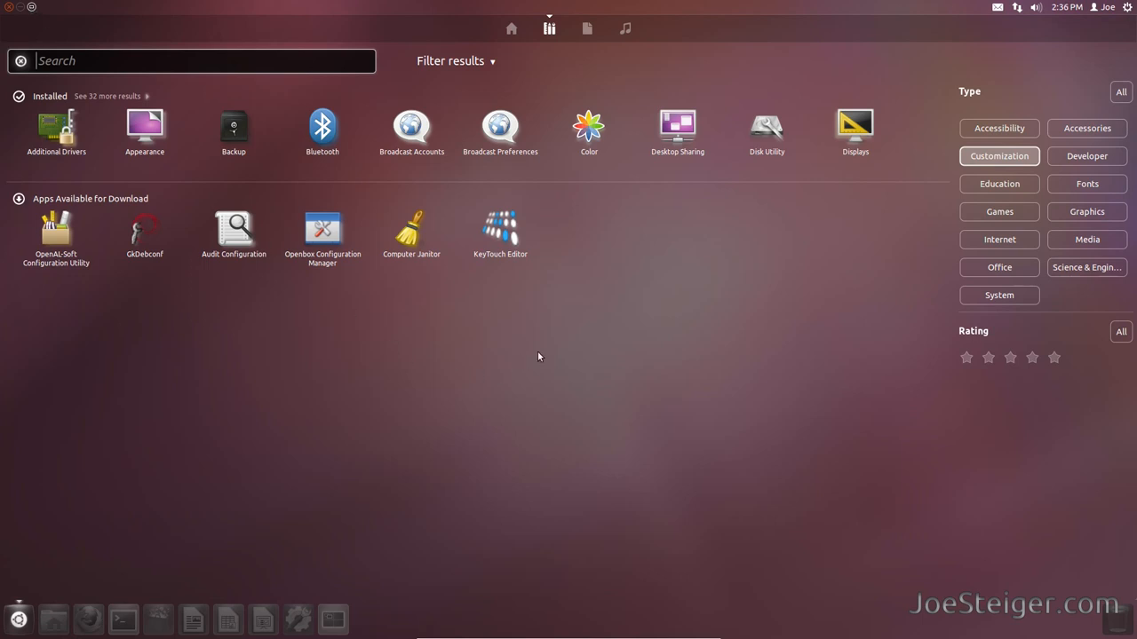
mouse_move(999, 212)
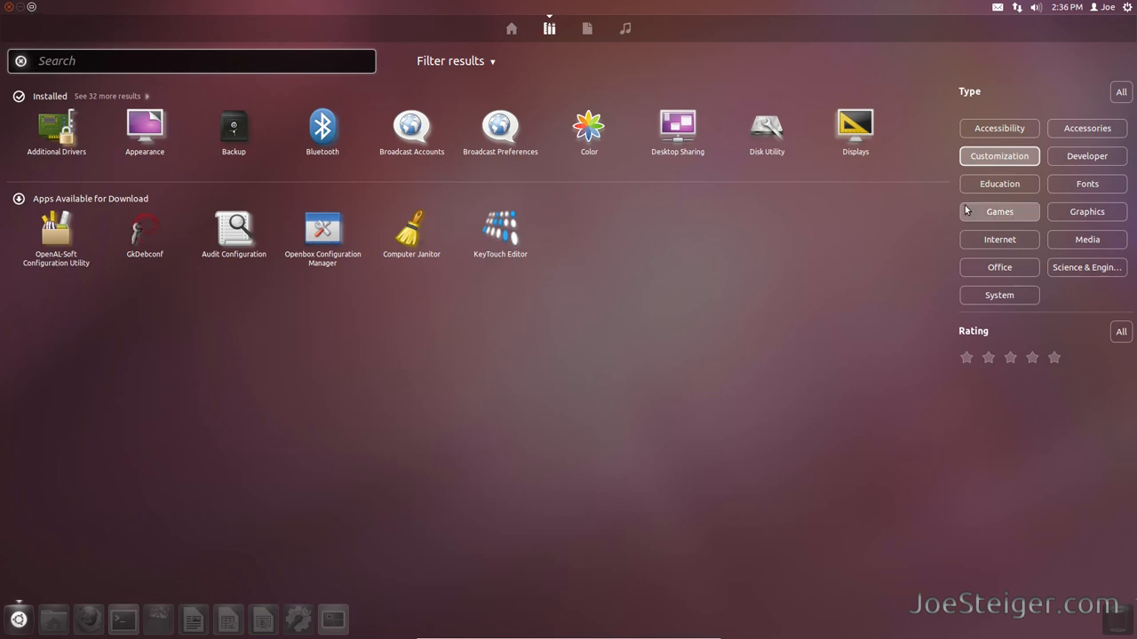
left_click(999, 211)
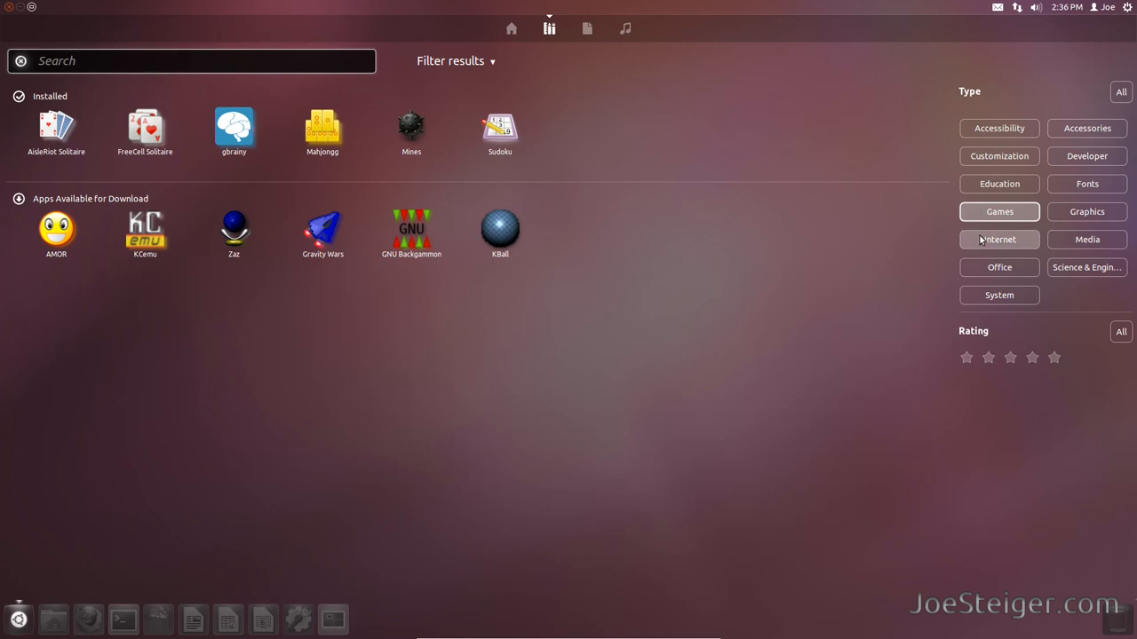
left_click(998, 239)
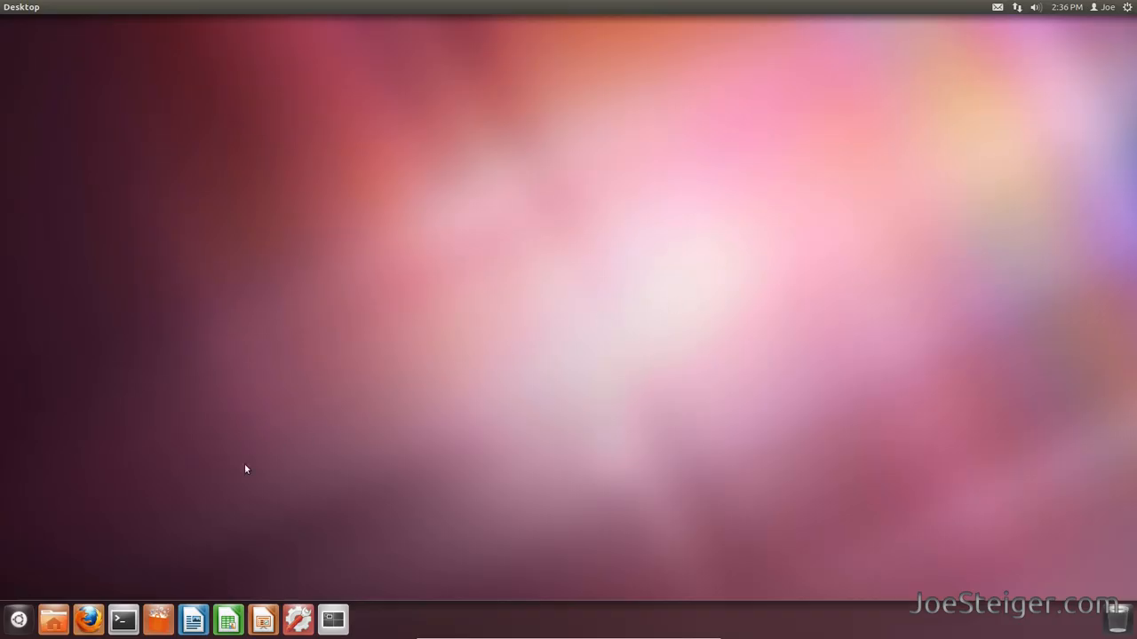
mouse_move(210, 491)
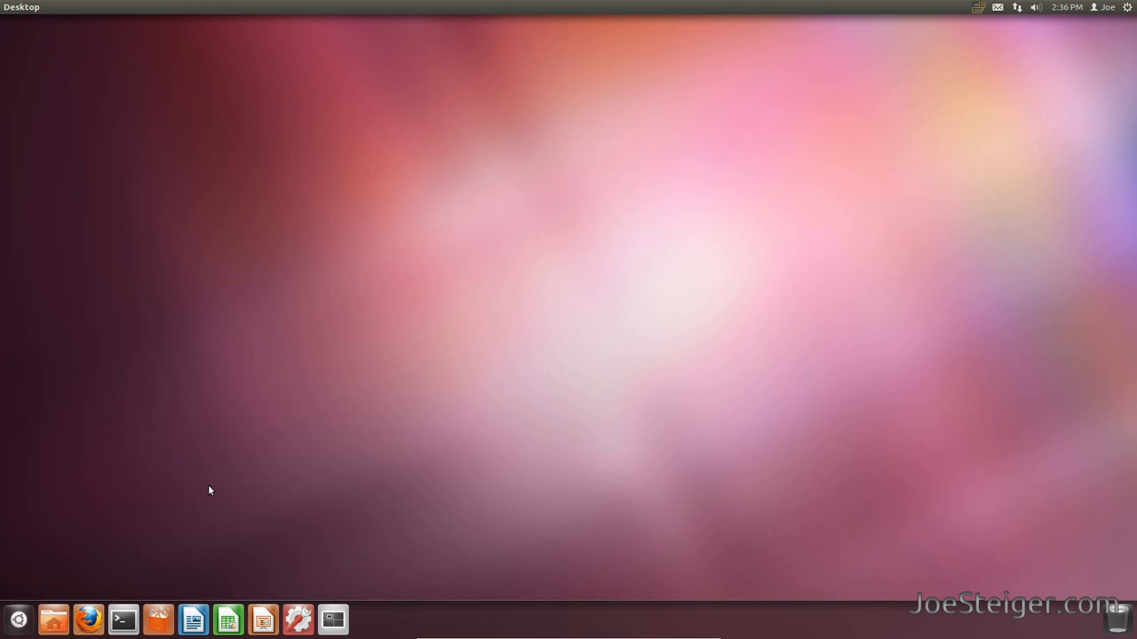
mouse_move(123, 620)
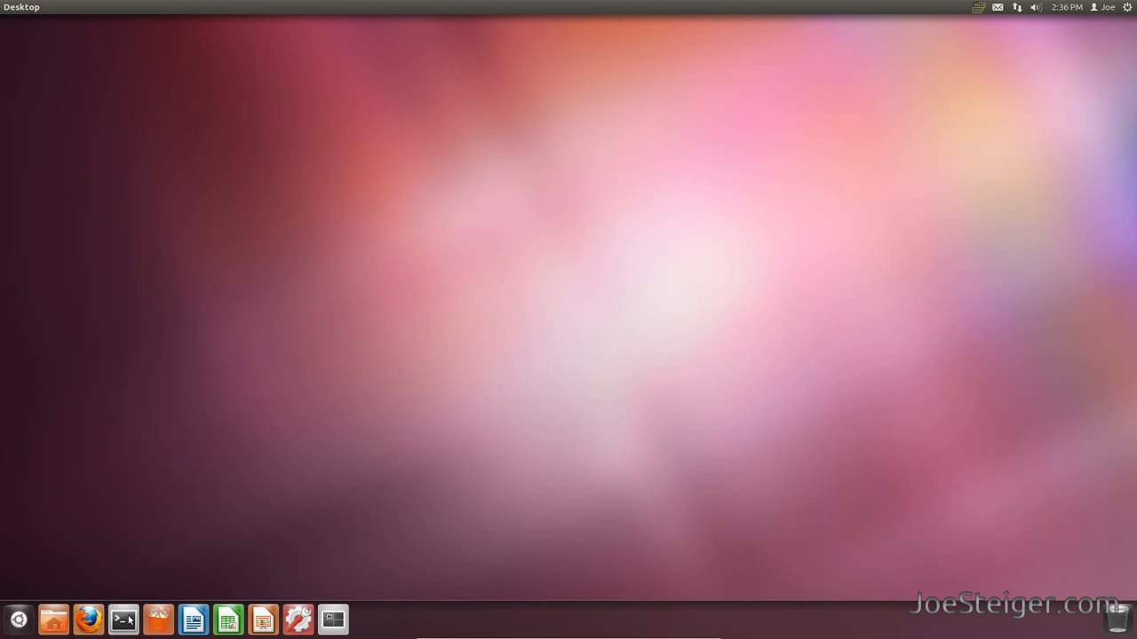
Step: Remove ~/.compiz-1/plugins/libunityshell.so with rm in a new Terminal window
left_click(124, 619)
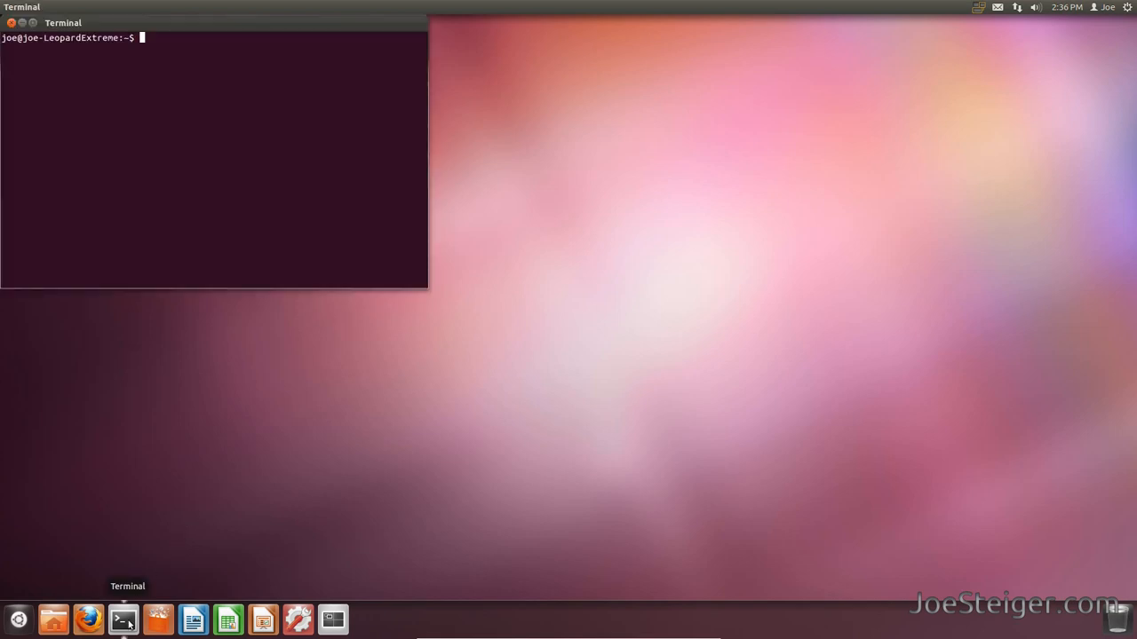
type("rm")
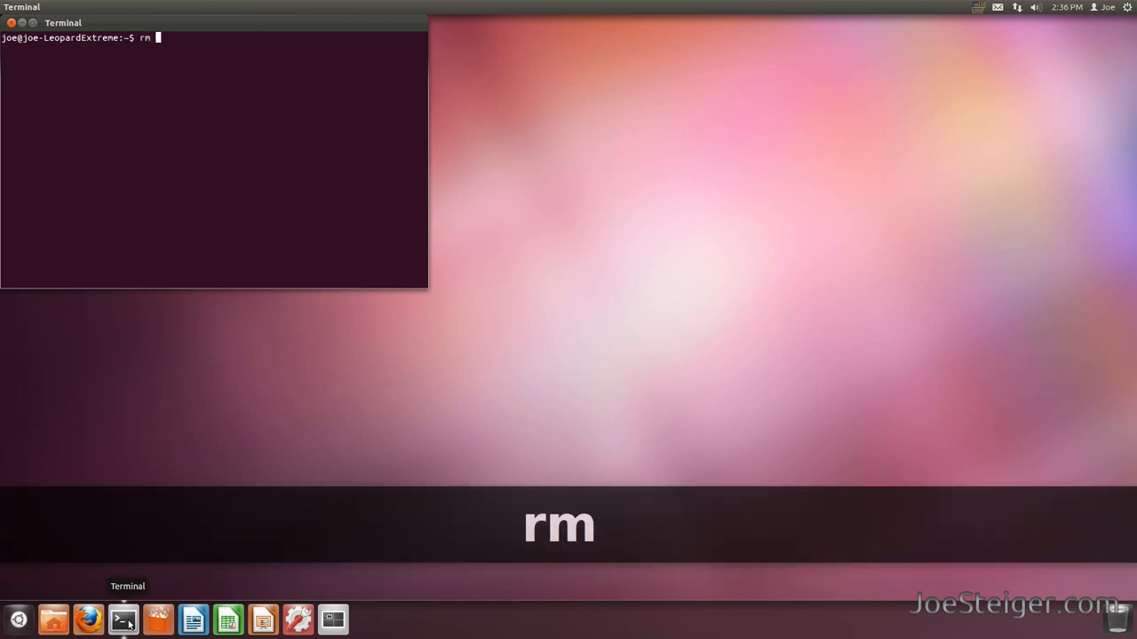
type("~/.compi")
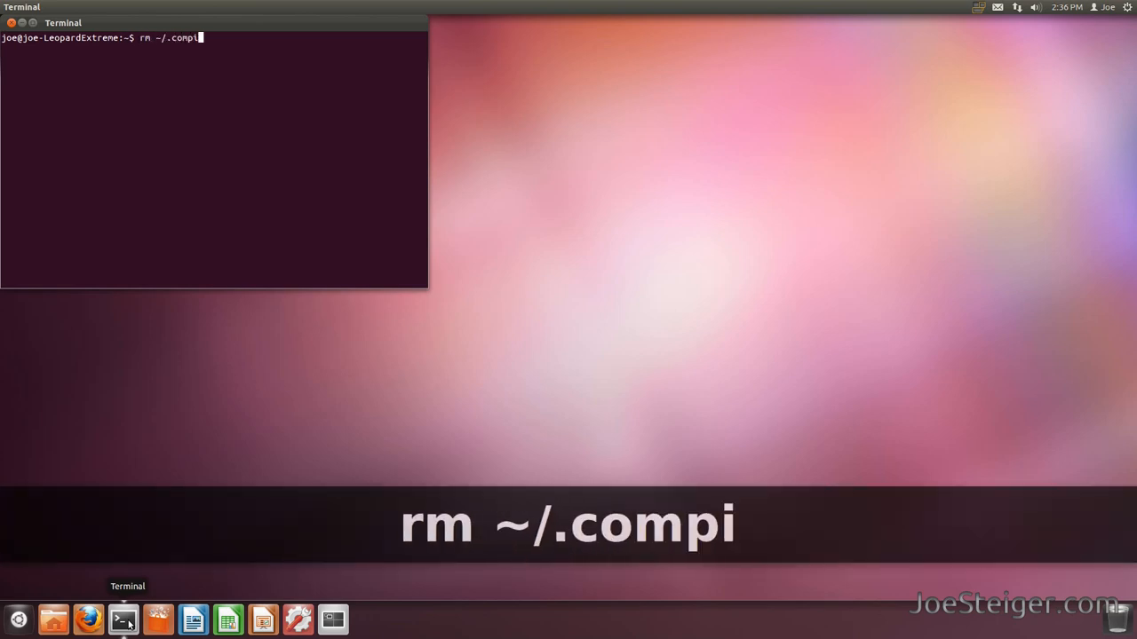
type("z-1/pl")
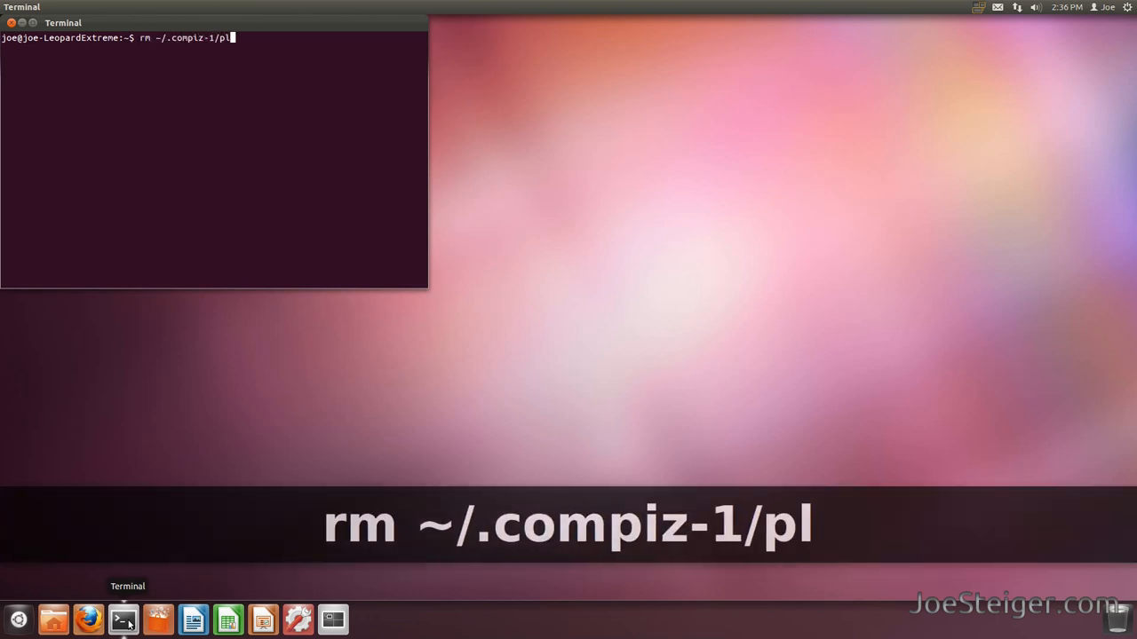
type("ugins/lib")
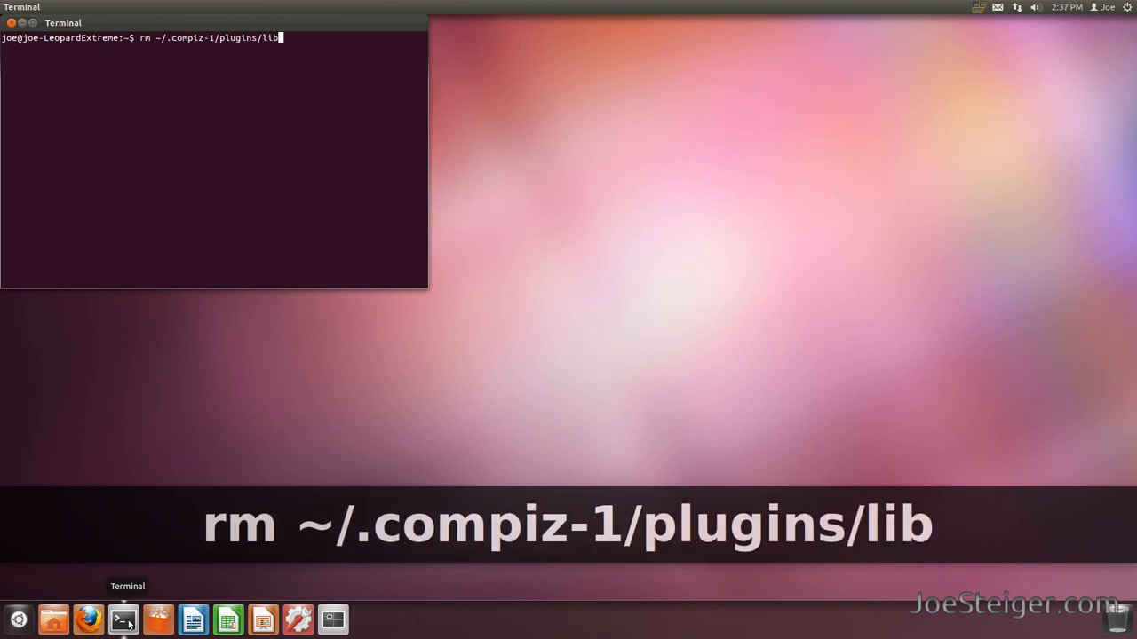
type("unityshell.")
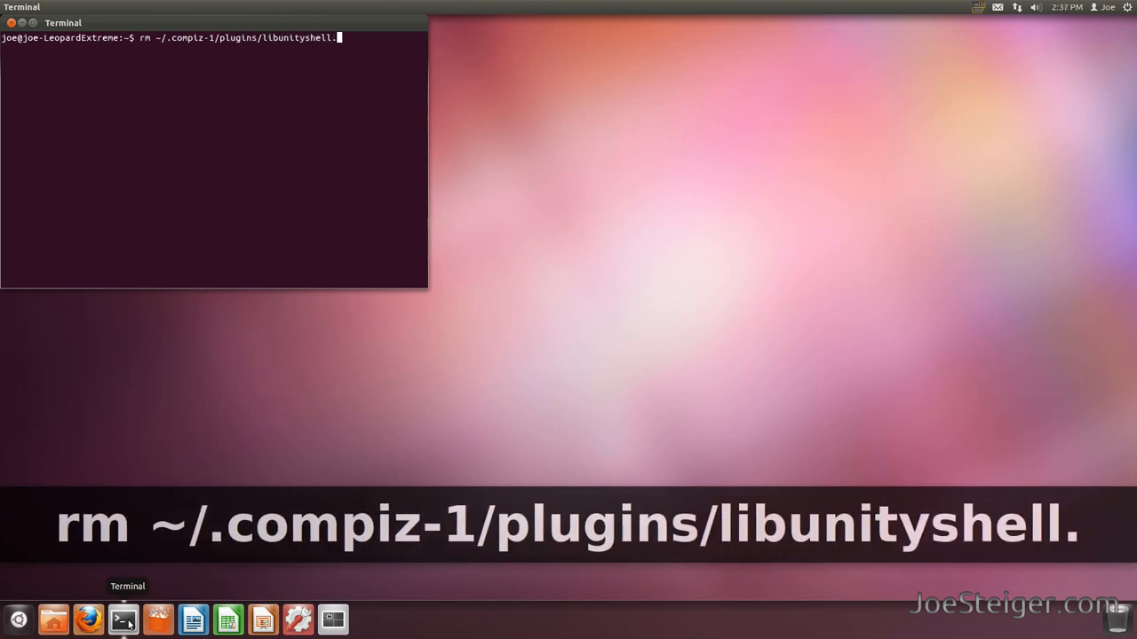
key("Return")
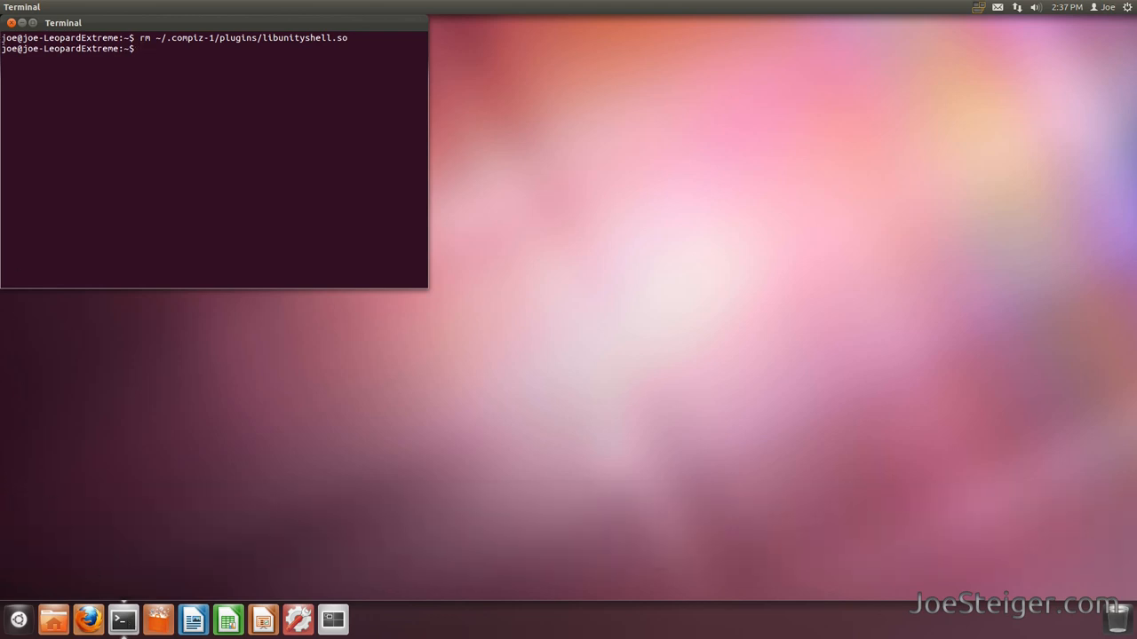
Step: Minimize the terminal and log out from the top-right session menu, confirming Log Out
left_click(10, 22)
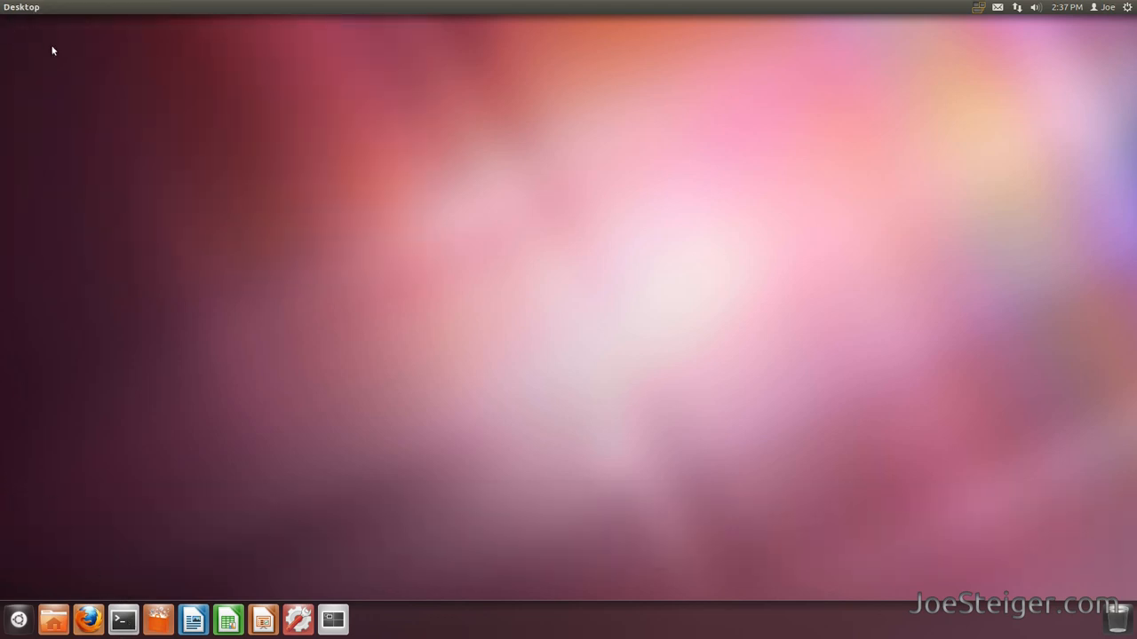
left_click(1127, 6)
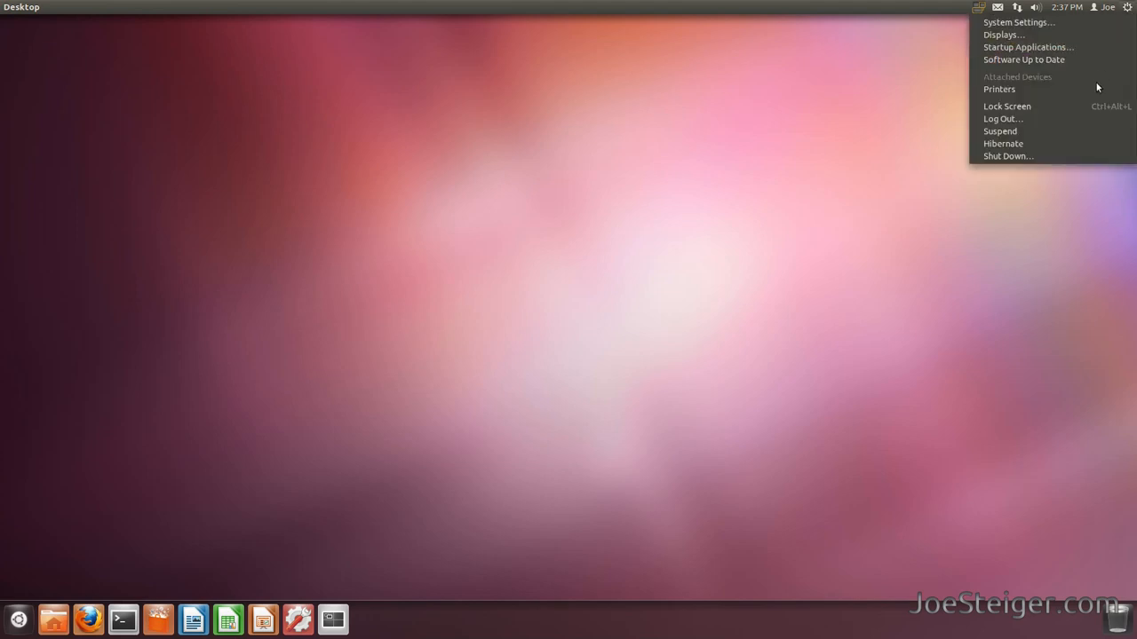
left_click(1003, 119)
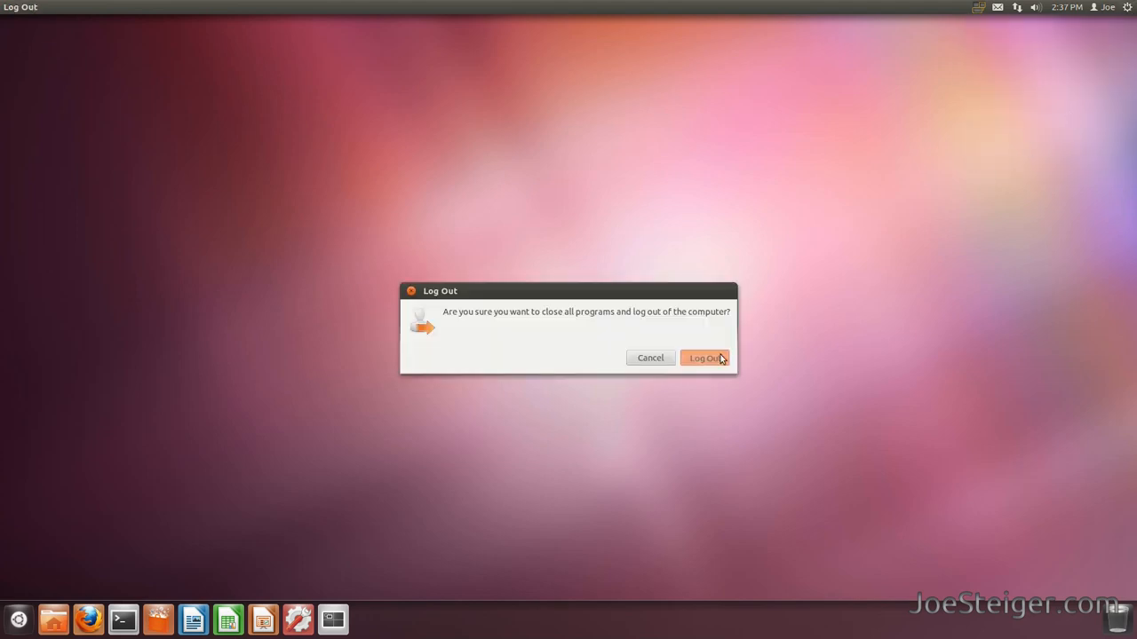
left_click(703, 358)
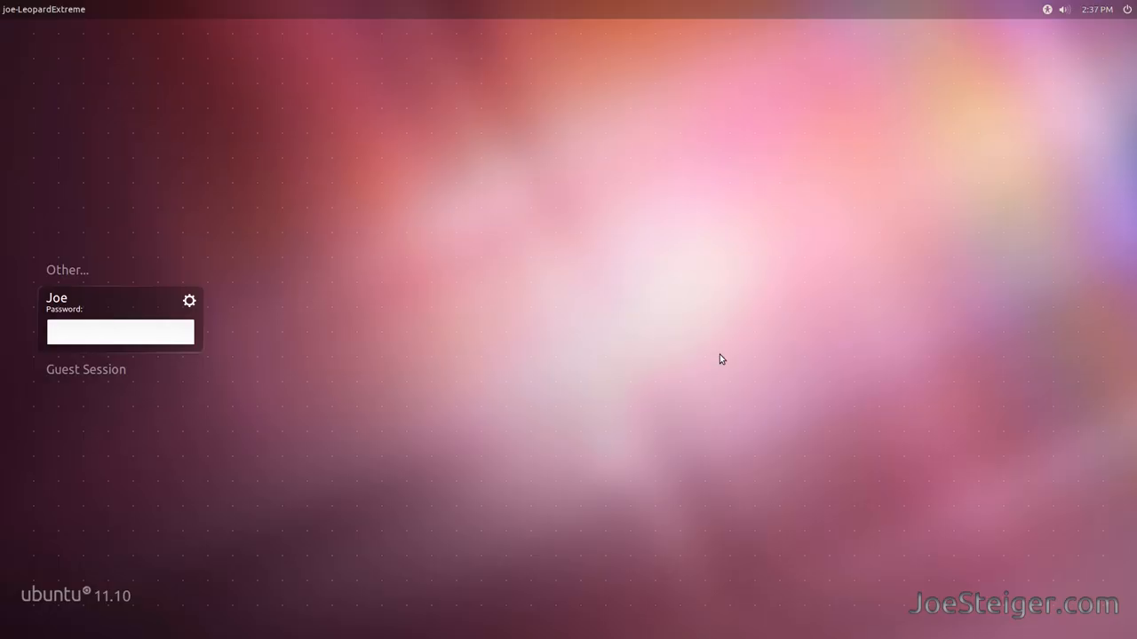